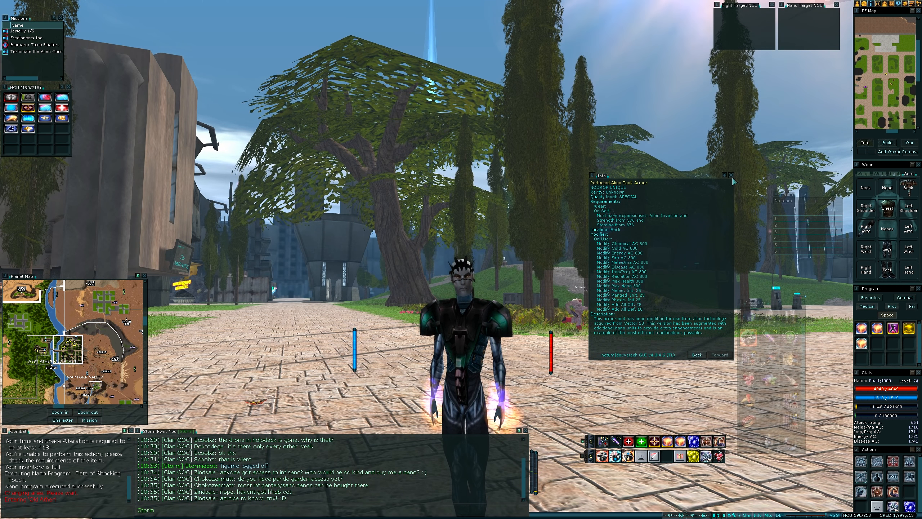
# - Close the Perfected Alien Tank Armor info window
pyautogui.click(730, 175)
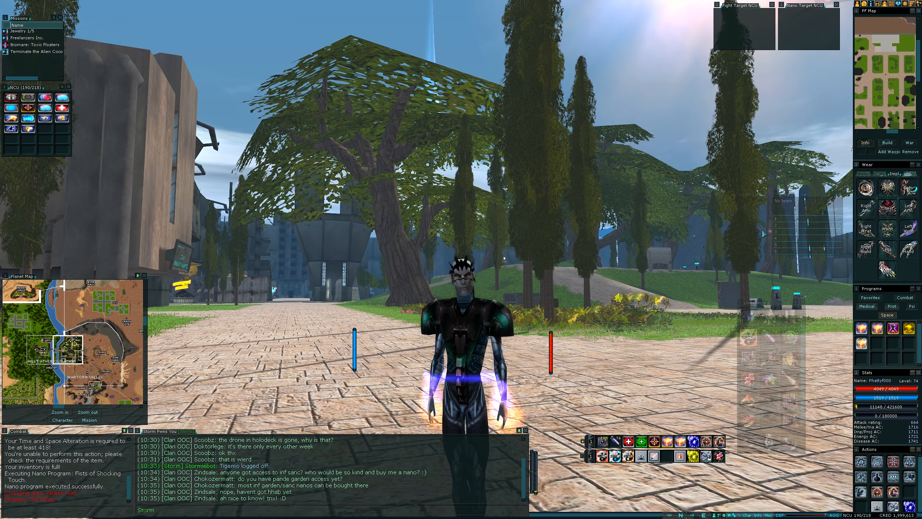
pyautogui.moveTo(887, 207)
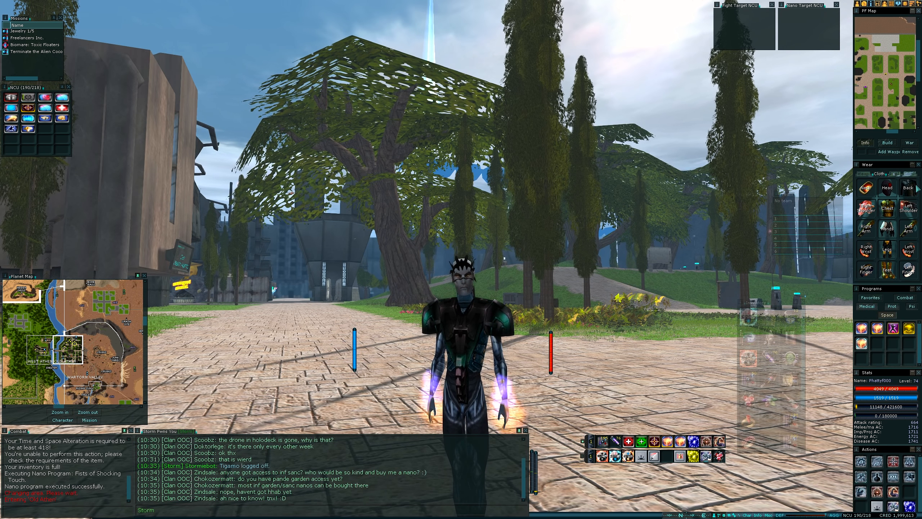
pyautogui.moveTo(889, 187)
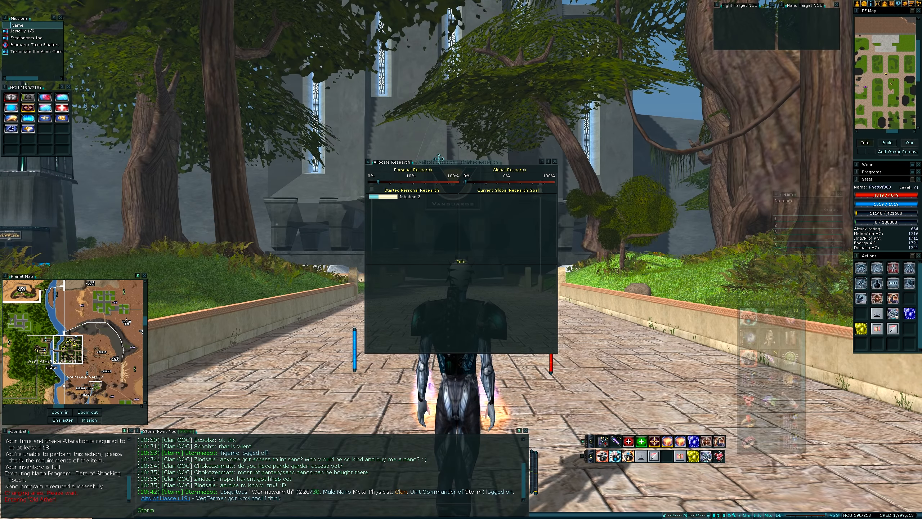
# - Browse Available Research, viewing the Intuition and then the Meditation research line ranks
pyautogui.click(435, 162)
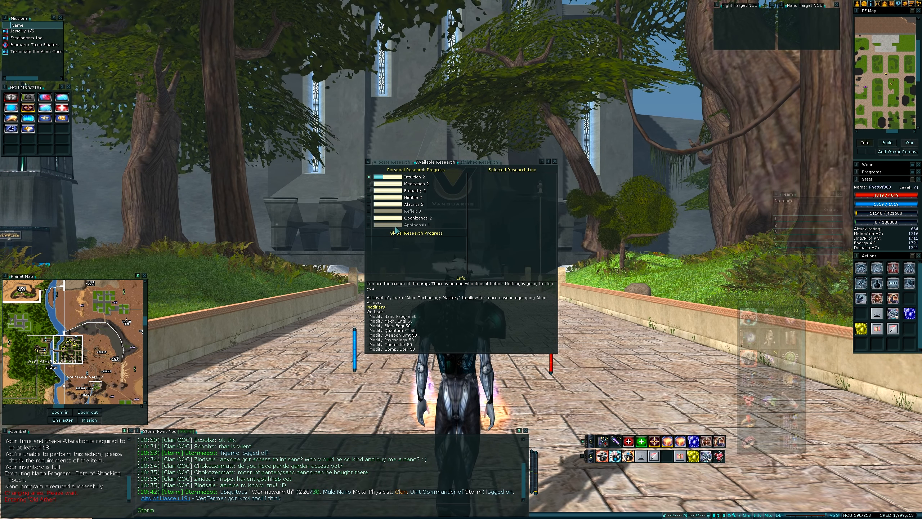
pyautogui.click(415, 176)
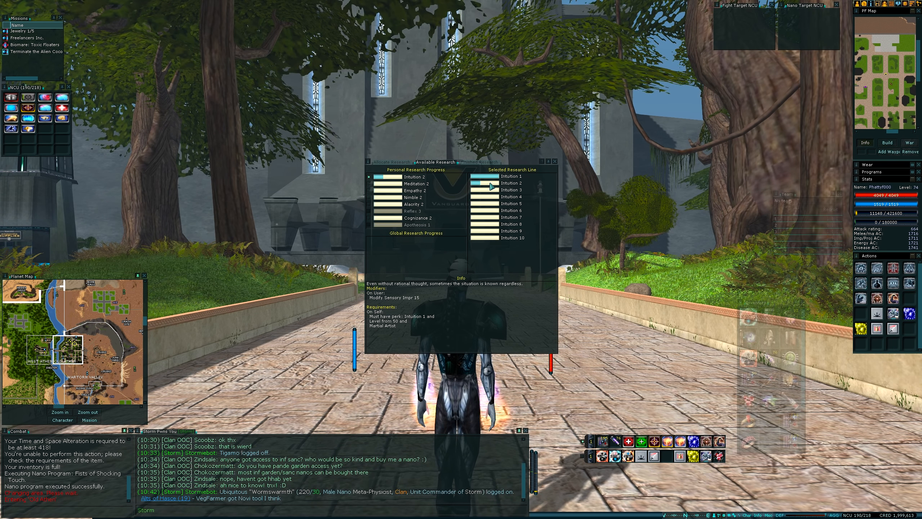
pyautogui.click(415, 183)
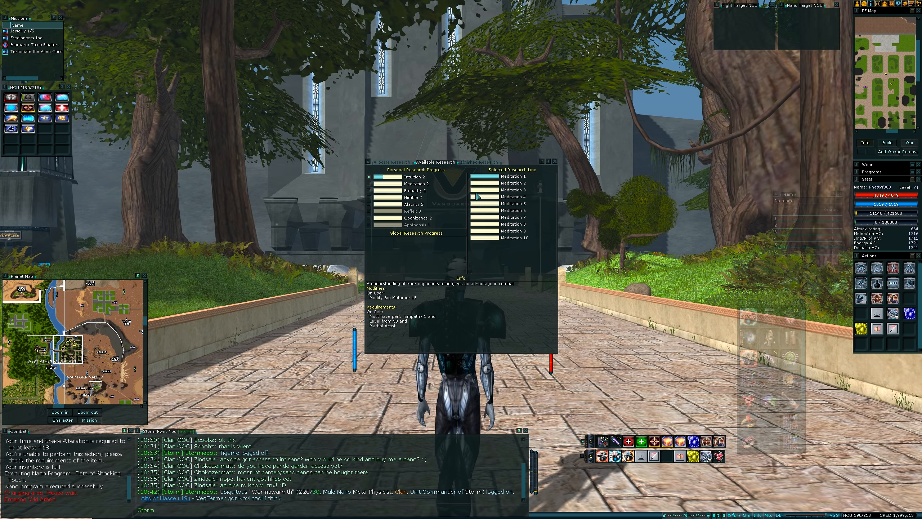
pyautogui.click(412, 210)
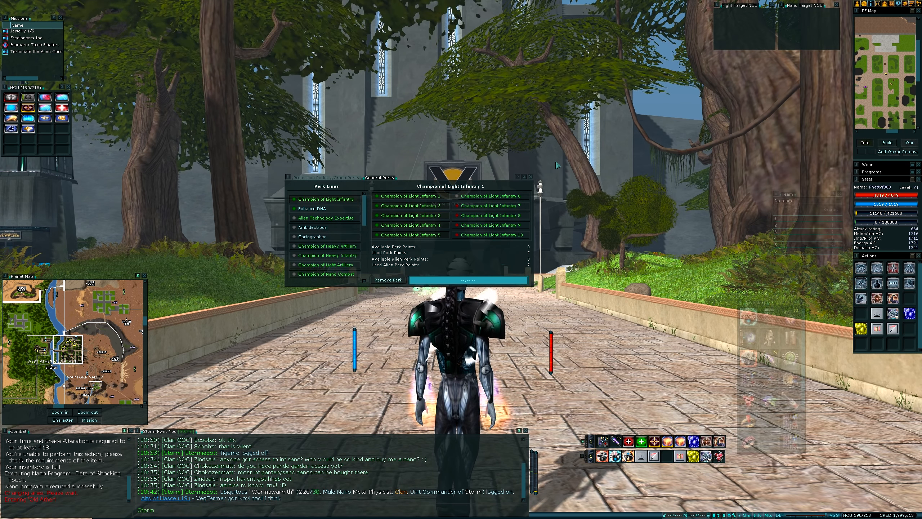
pyautogui.moveTo(409, 235)
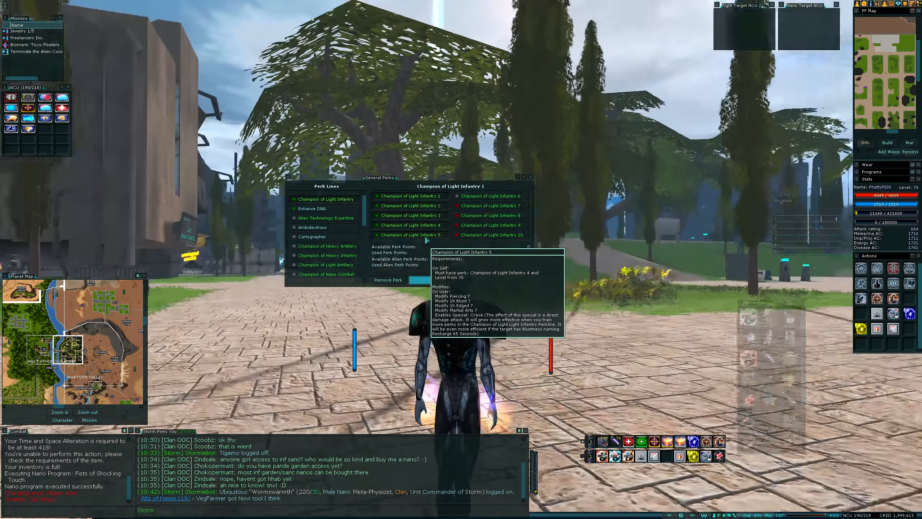
# - Switch to the Group Perks lines and view the Acrobat line
pyautogui.click(314, 208)
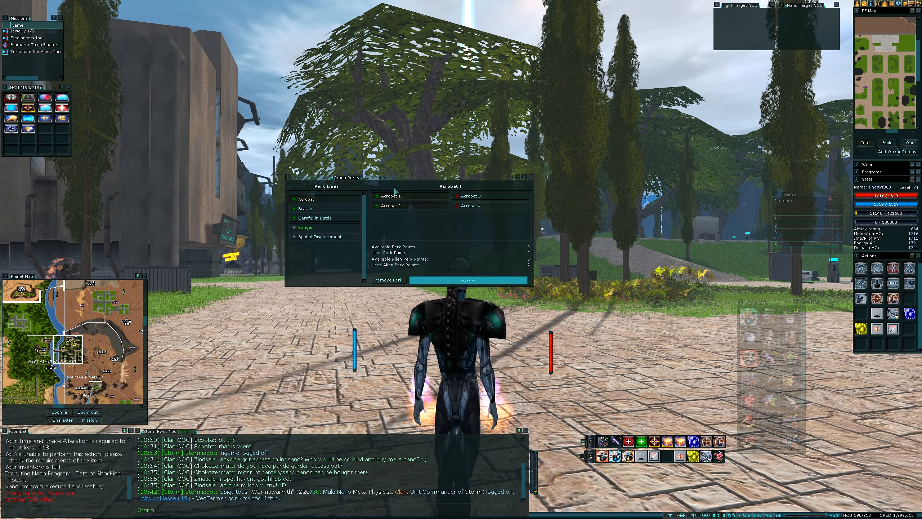
pyautogui.click(306, 208)
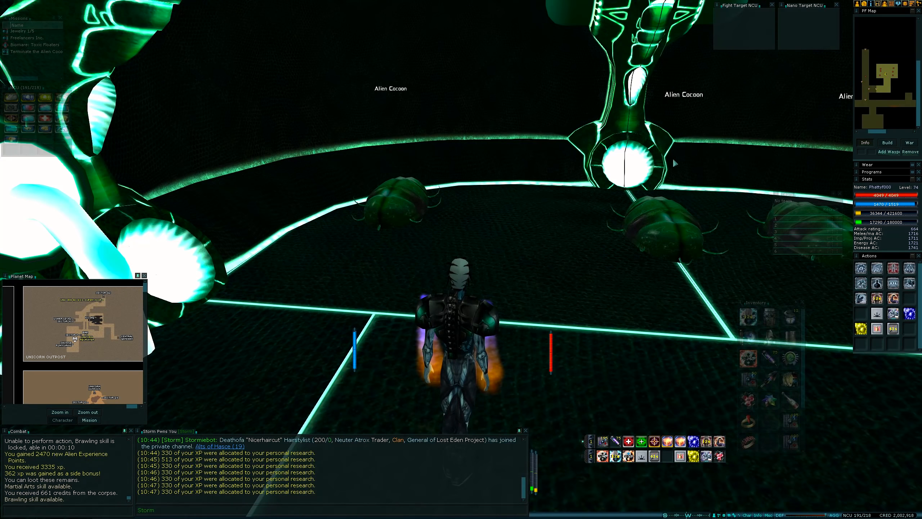
# - Fight the alien beside the cocoons until it dies
pyautogui.click(390, 89)
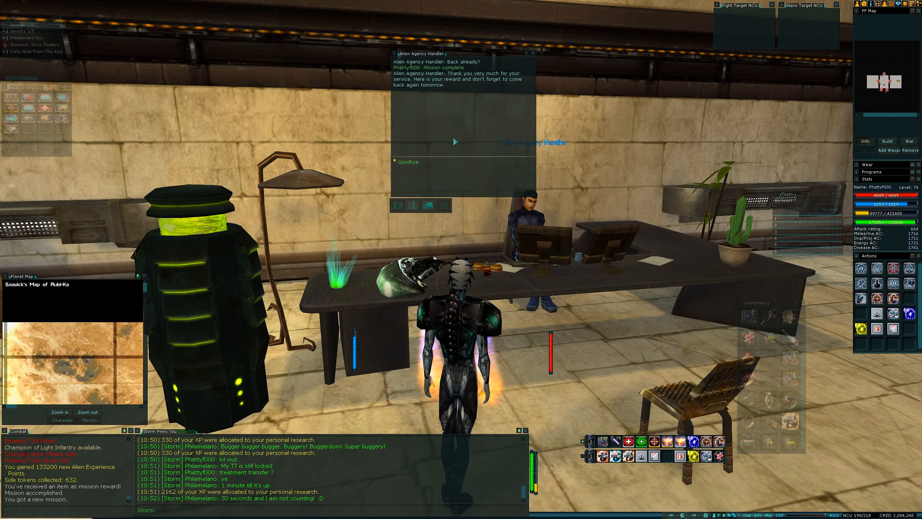
pyautogui.click(407, 161)
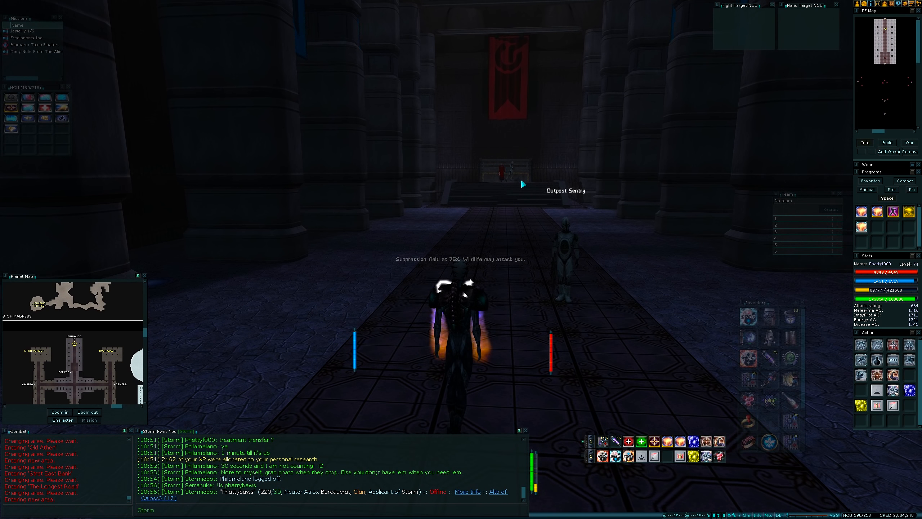
# - Send 'hey' to the Storm organisation chat
pyautogui.write('hey')
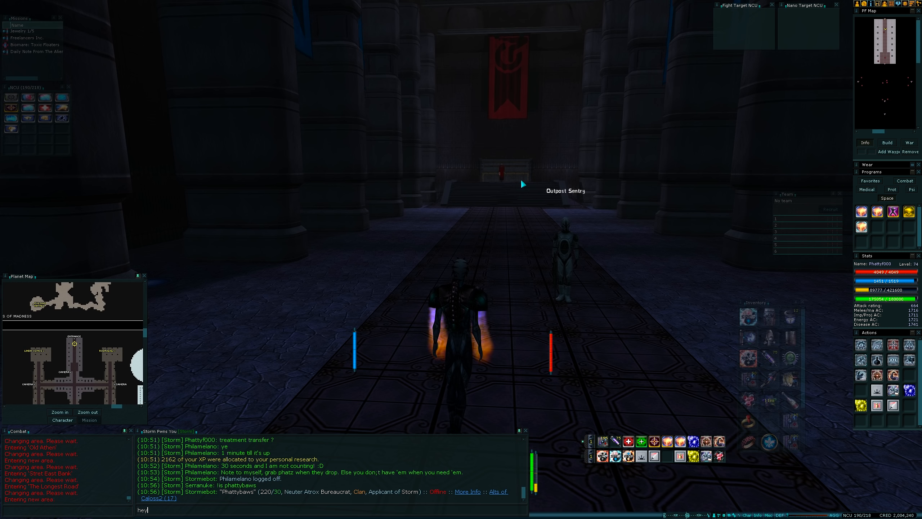
pyautogui.press('enter')
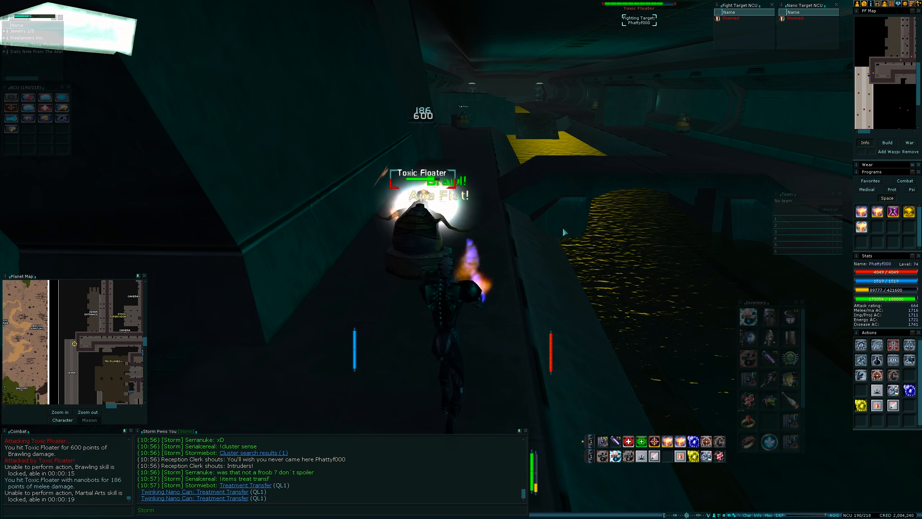
# - Post the chat reply 'jsut wat' during the Toxic Floater fight
pyautogui.write('jsut wat')
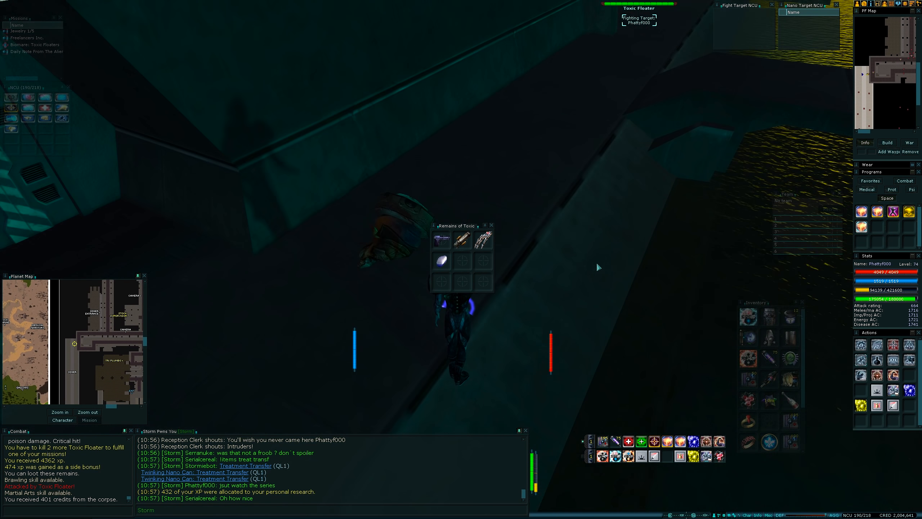
pyautogui.moveTo(440, 260)
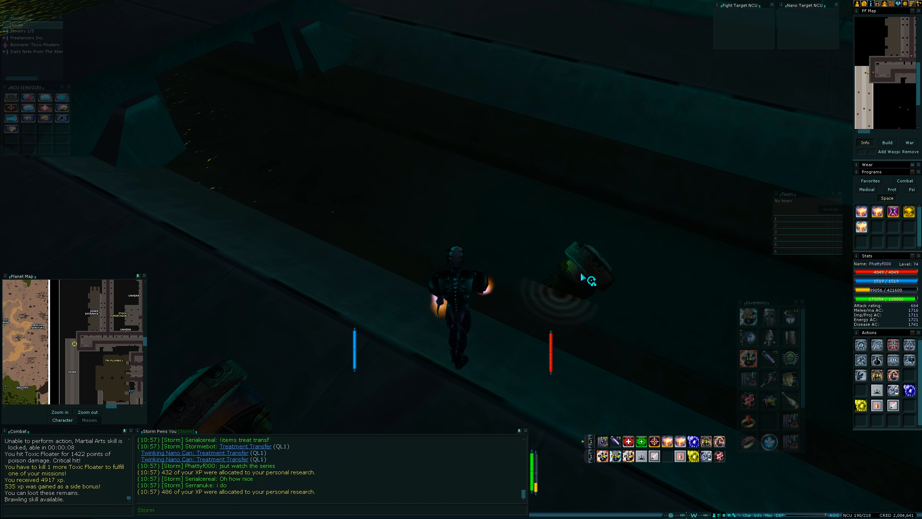
# - Loot the second defeated Toxic Floater's remains
pyautogui.click(582, 277)
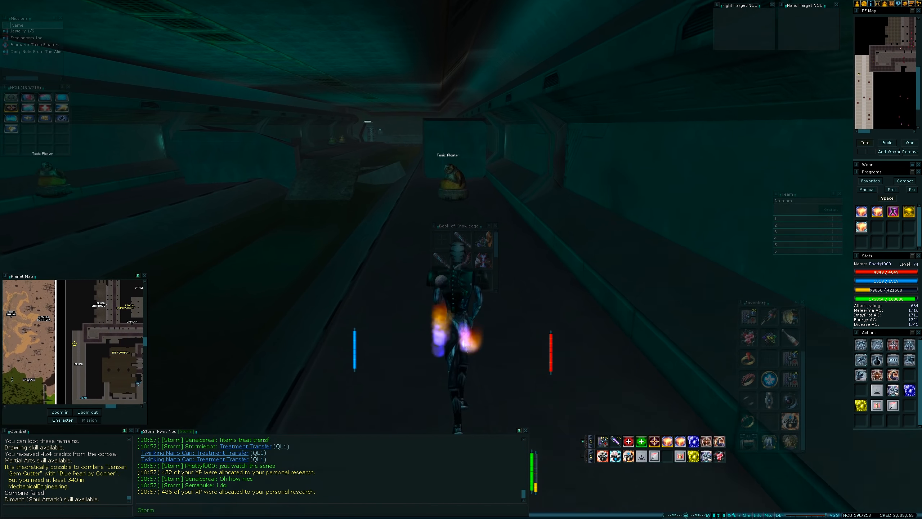
# - Target the remaining Toxic Floater ahead
pyautogui.click(464, 172)
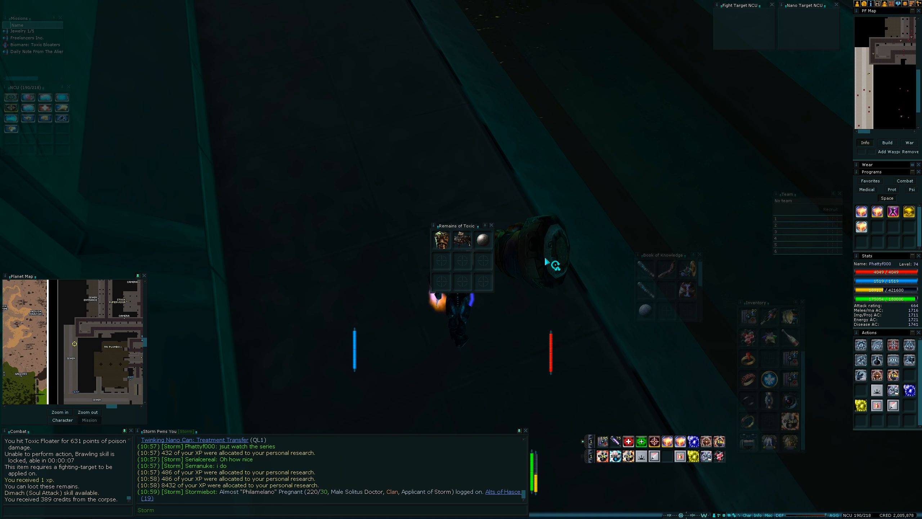
pyautogui.moveTo(482, 238)
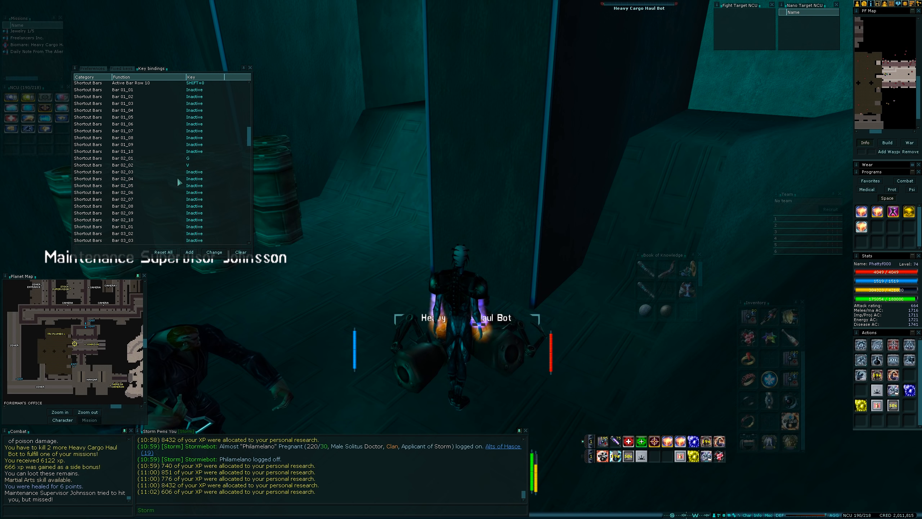
# - Select the Shortcut Bars entry Bar 02_03 in Key Bindings
pyautogui.click(147, 172)
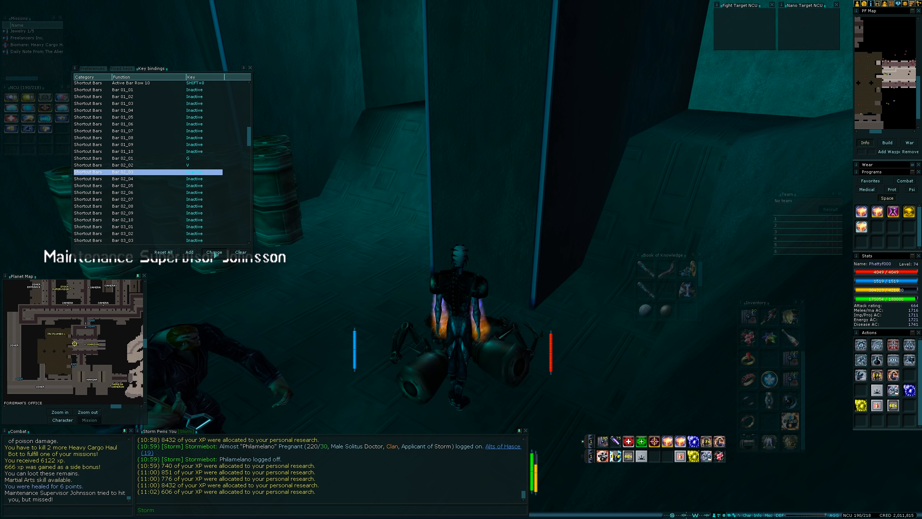
pyautogui.click(214, 251)
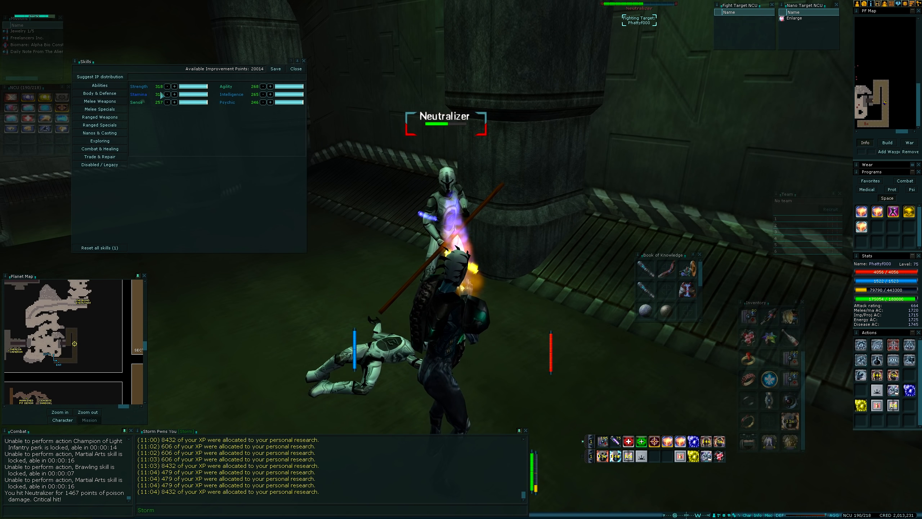
# - Raise Dodge Ranged Attacks, Martial Arts and martial arts initiative, leaving 30 IP
pyautogui.click(175, 102)
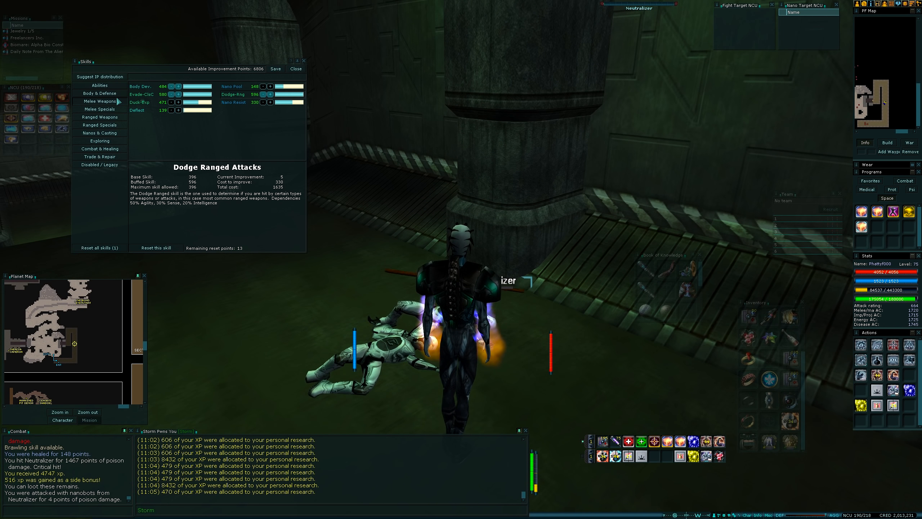
pyautogui.click(100, 100)
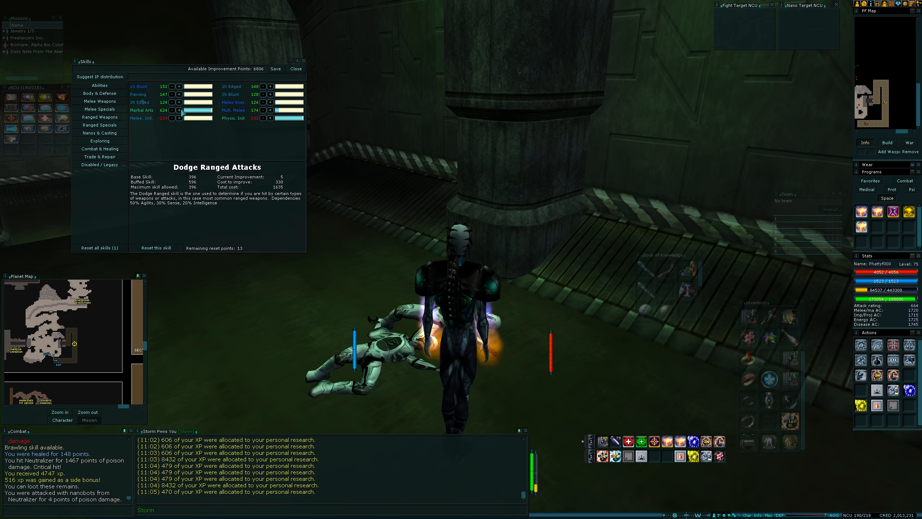
pyautogui.click(180, 111)
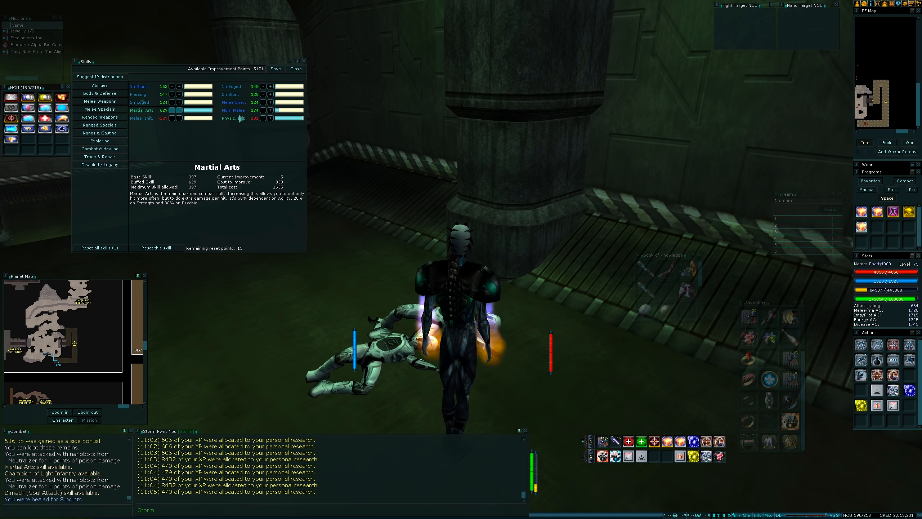
pyautogui.click(231, 119)
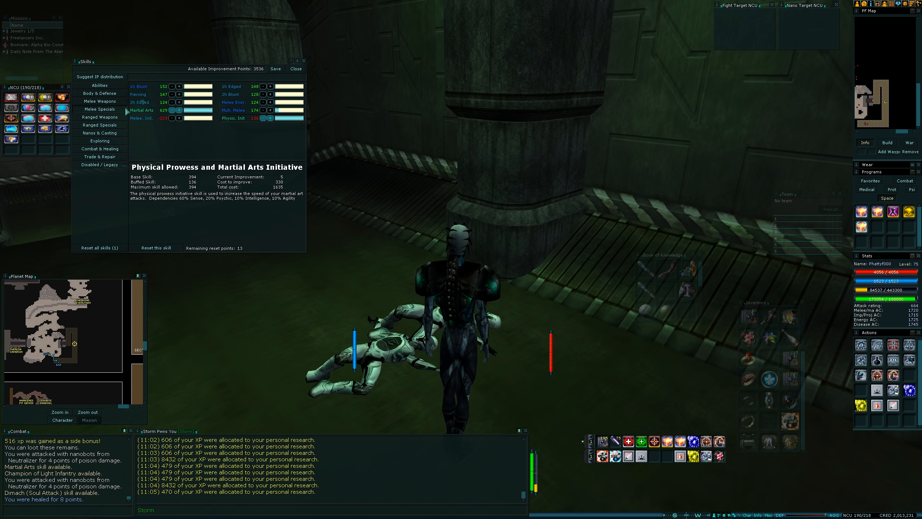
pyautogui.click(99, 132)
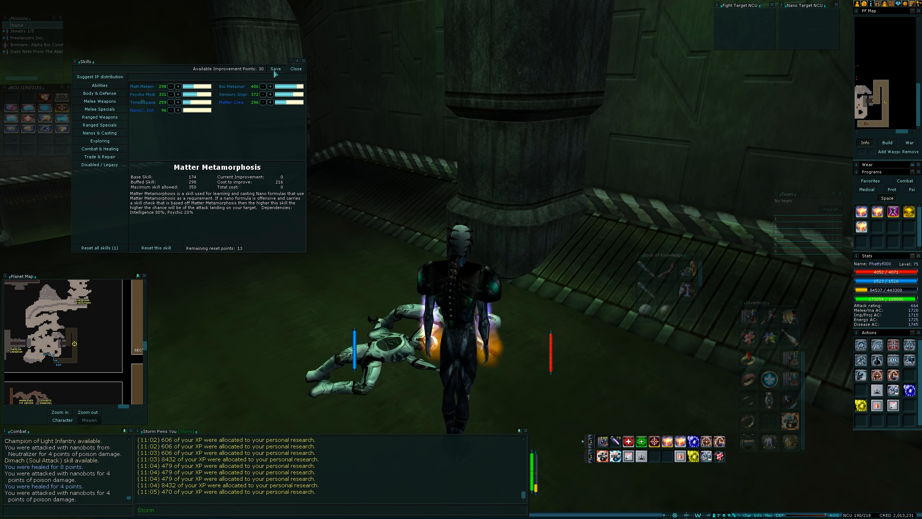
pyautogui.click(294, 69)
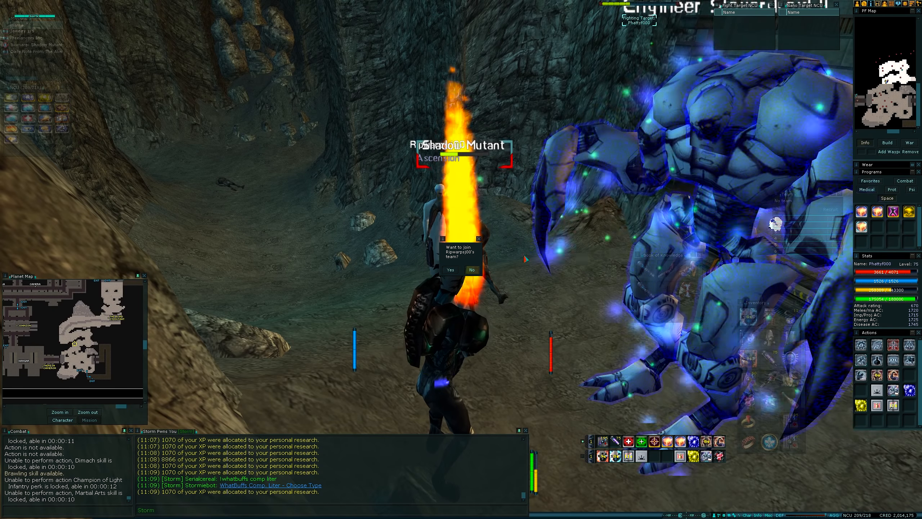
# - Accept the other player's team invitation
pyautogui.click(450, 269)
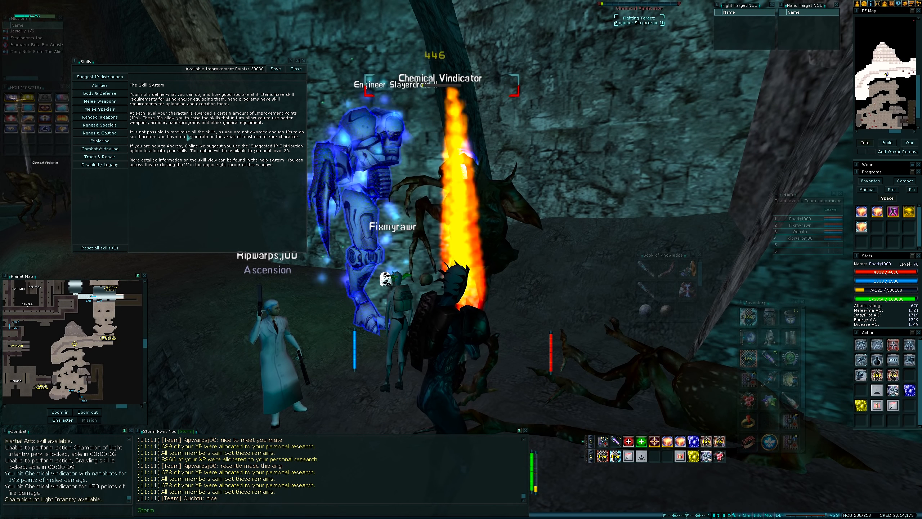
# - View the Sensory Improvement skill details, then close the Skills window
pyautogui.click(98, 85)
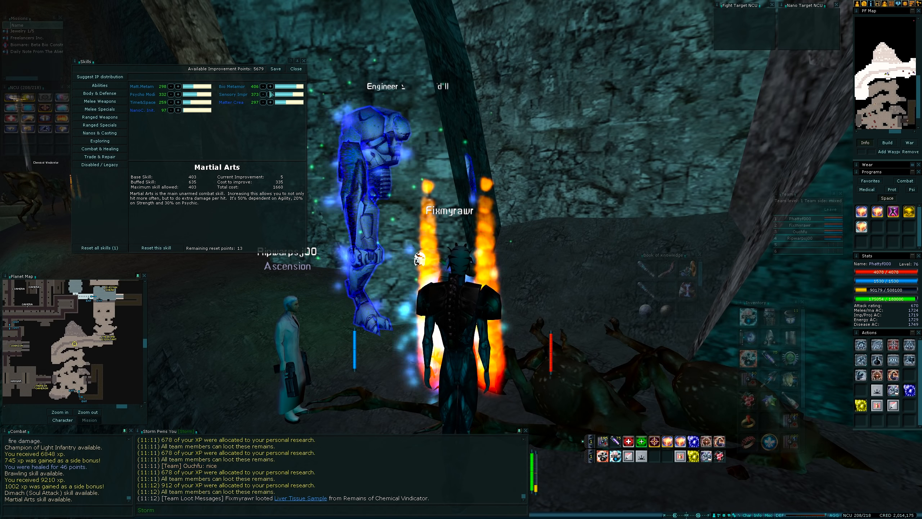
pyautogui.click(270, 94)
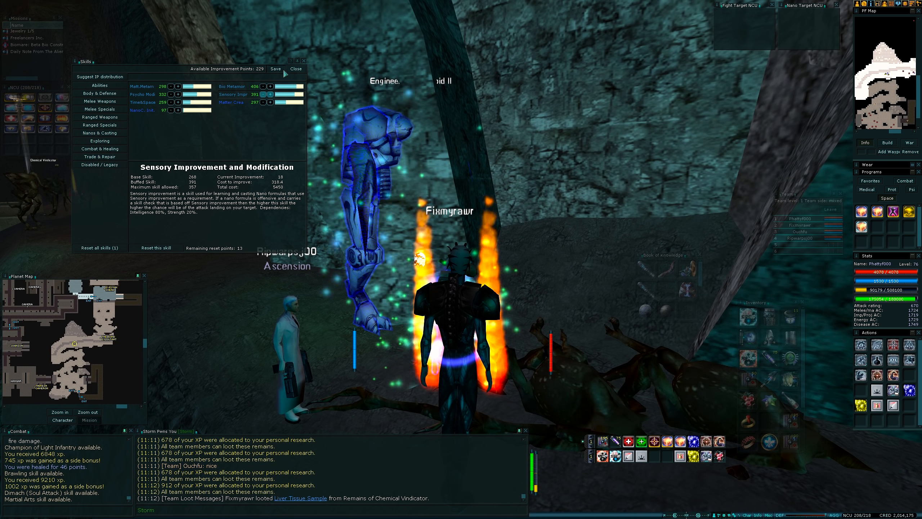
pyautogui.click(295, 69)
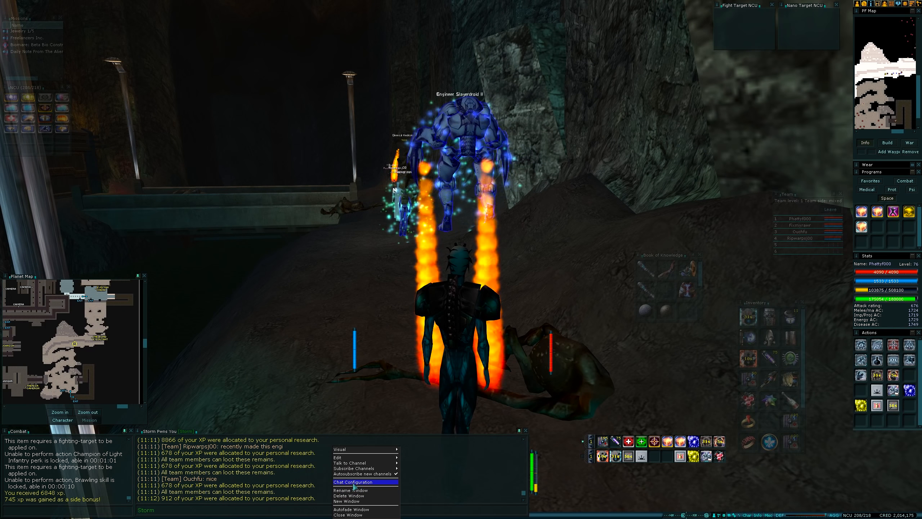
pyautogui.click(353, 482)
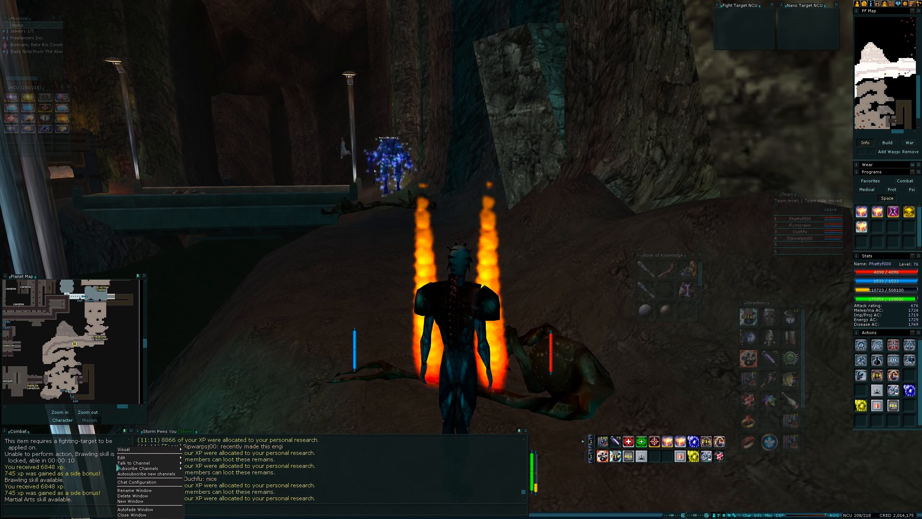
pyautogui.click(139, 482)
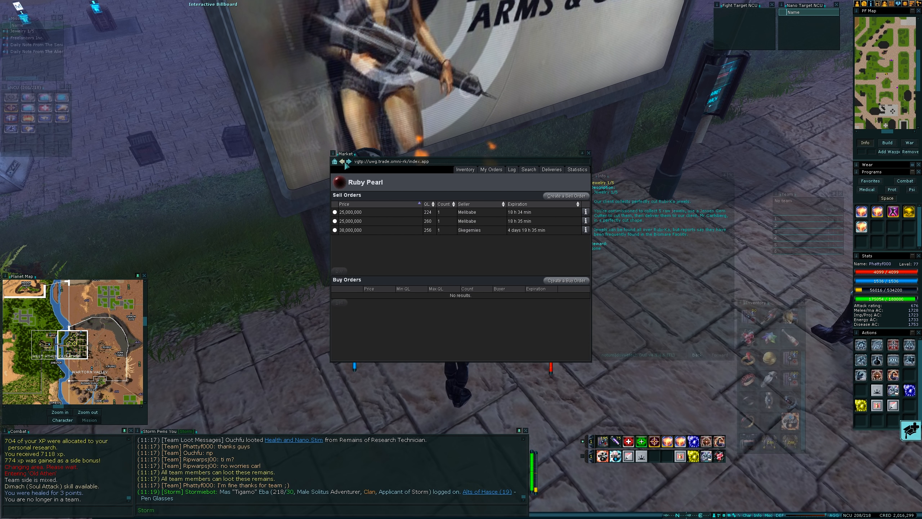
# - Use the Market terminal to look up Ruby Pearl sell orders
pyautogui.click(527, 169)
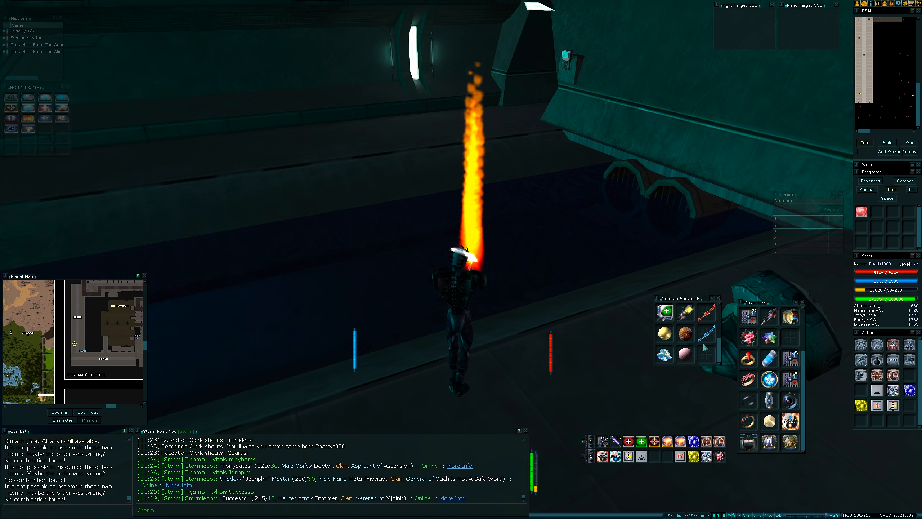
# - Open the defeated enemy's corpse in the Remains loot window
pyautogui.rightClick(791, 418)
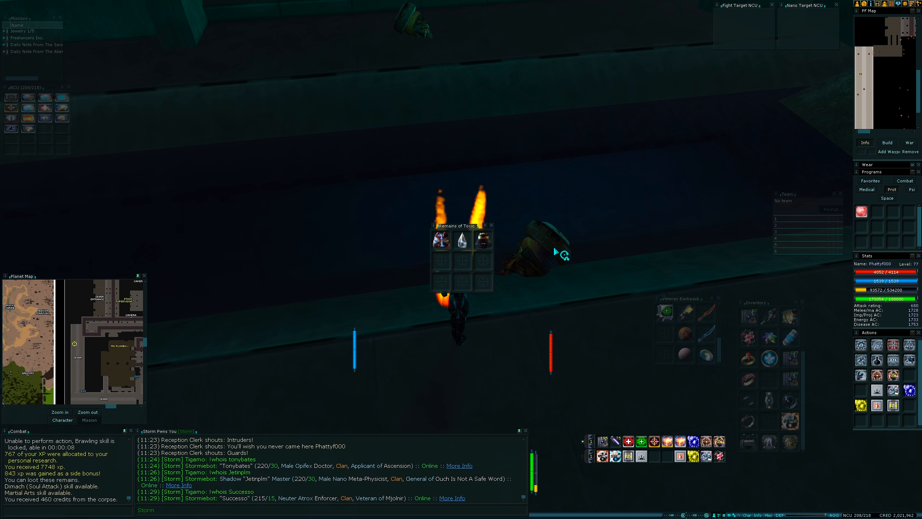
pyautogui.moveTo(463, 239)
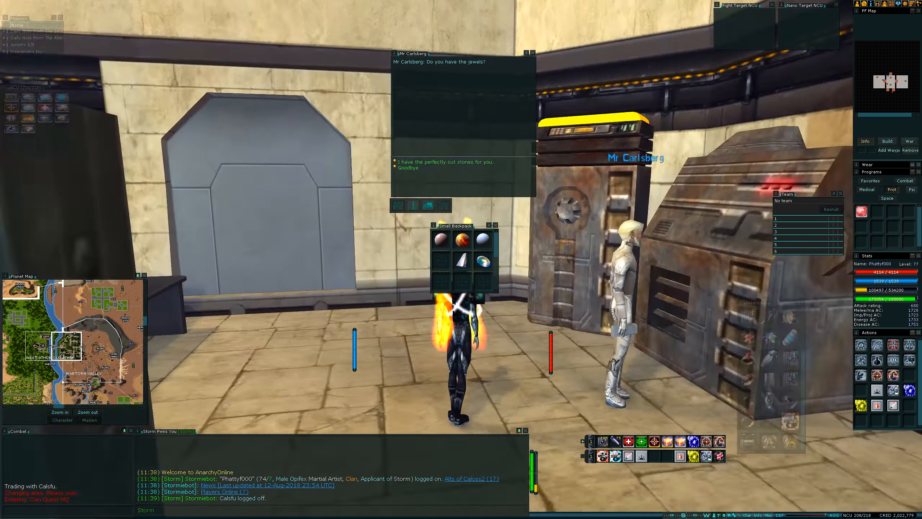
# - Tell Mr Carlsberg about the cut stones, hand over two gems, and offer another
pyautogui.click(445, 161)
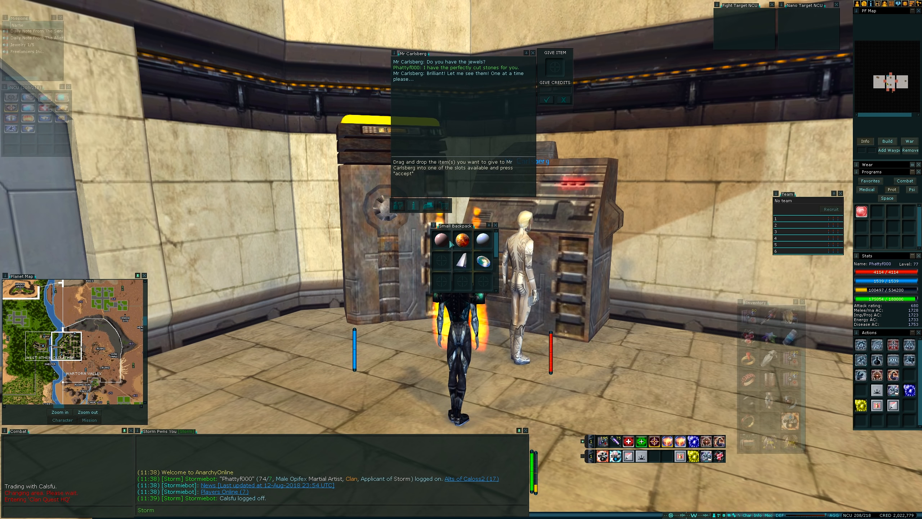
pyautogui.moveTo(451, 238); pyautogui.dragTo(552, 63)
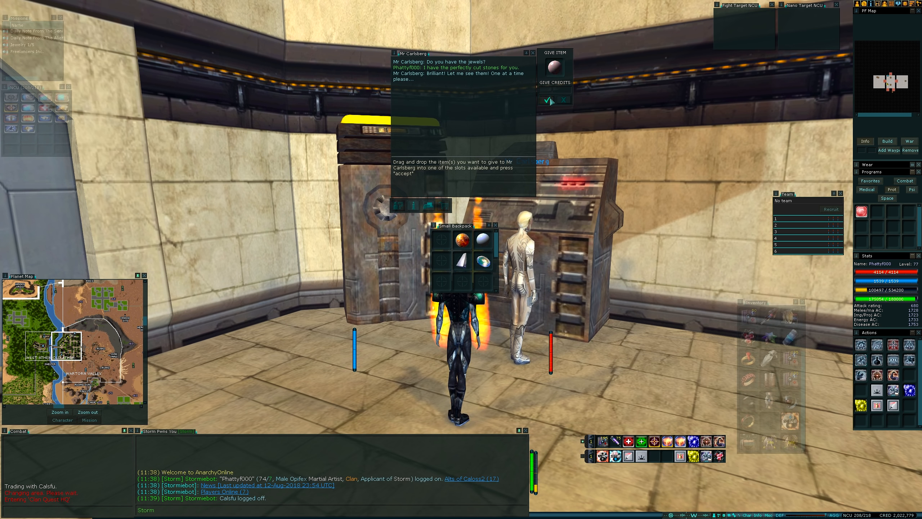
pyautogui.click(548, 99)
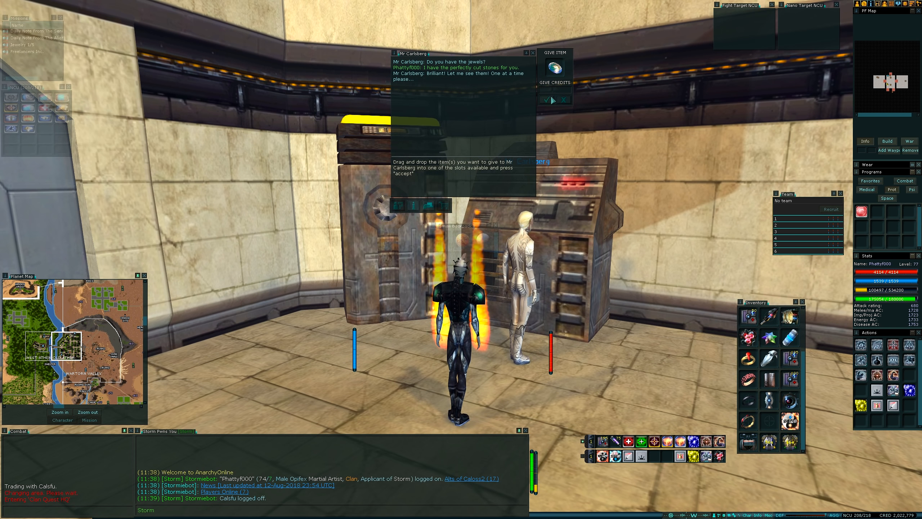
pyautogui.click(541, 100)
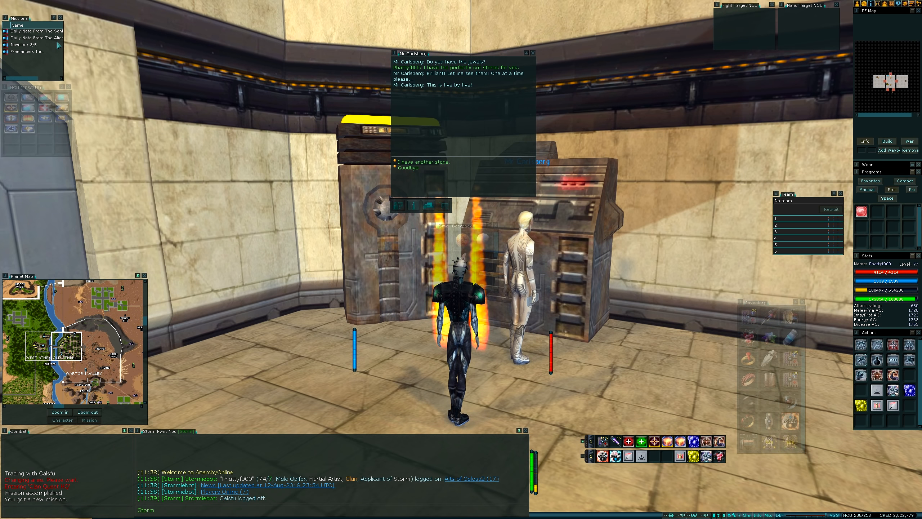
pyautogui.click(423, 162)
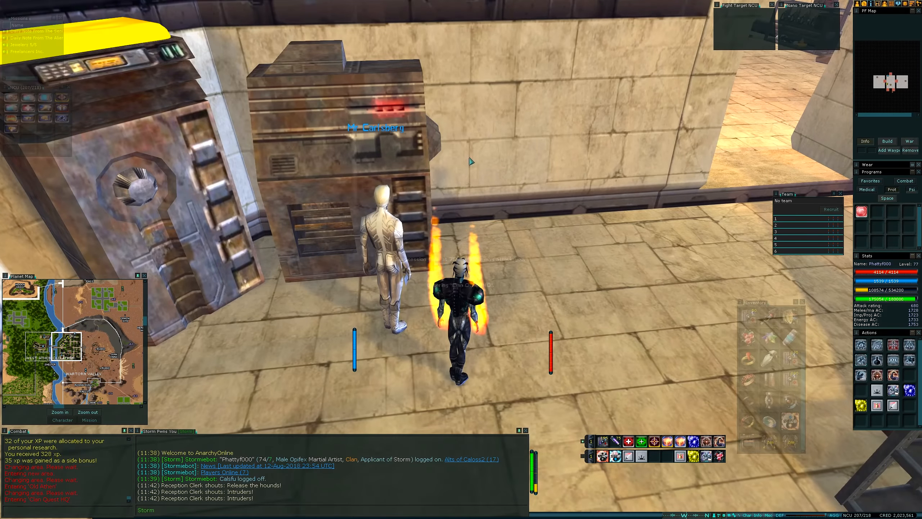
# - Reopen Mr Carlsberg's dialogue, hand over the final stone, and say Goodbye
pyautogui.click(376, 128)
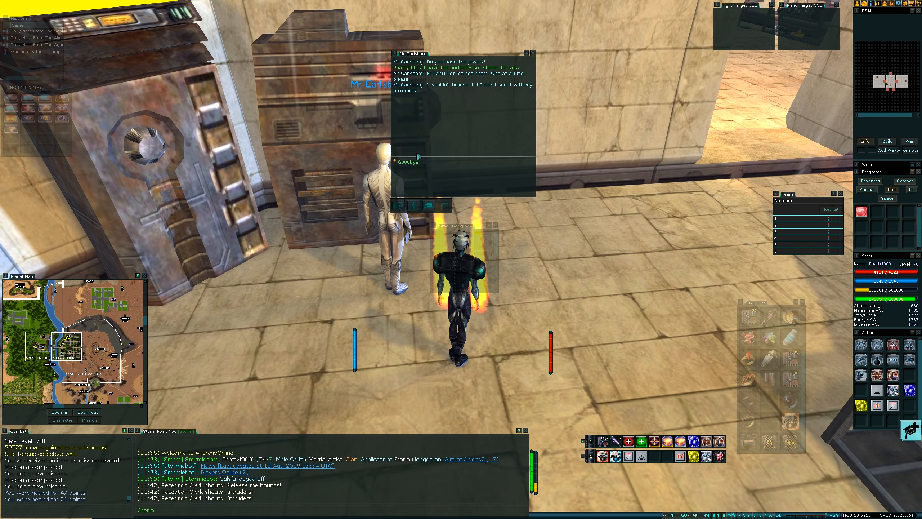
pyautogui.click(406, 161)
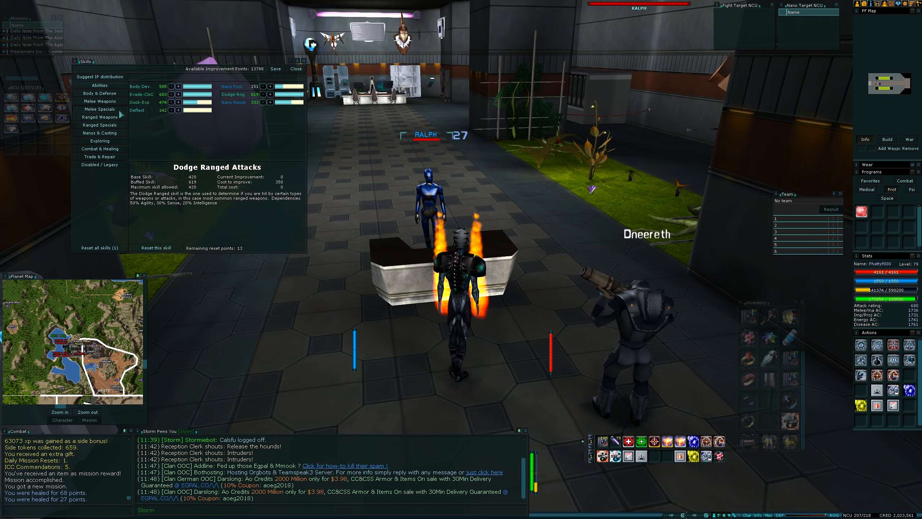
# - Browse the Nanos & Casting skills, then the Melee Weapons skills list
pyautogui.click(97, 132)
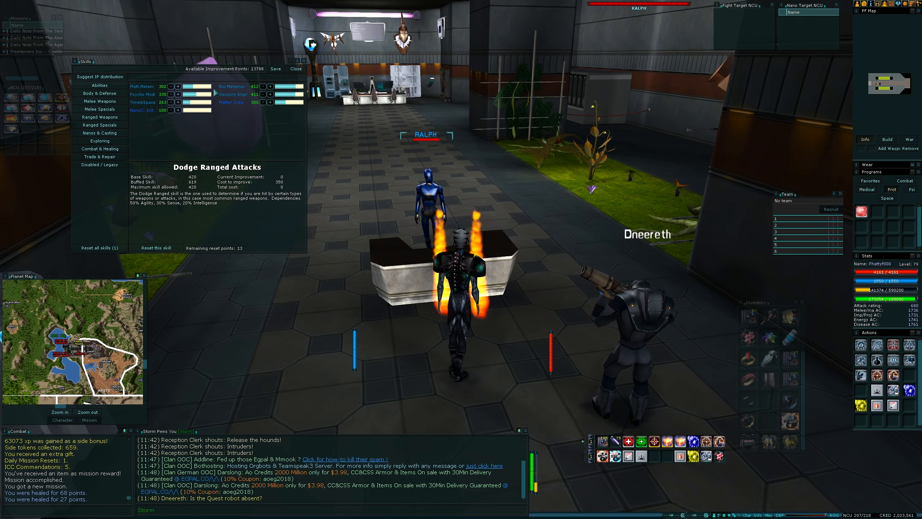
pyautogui.click(99, 101)
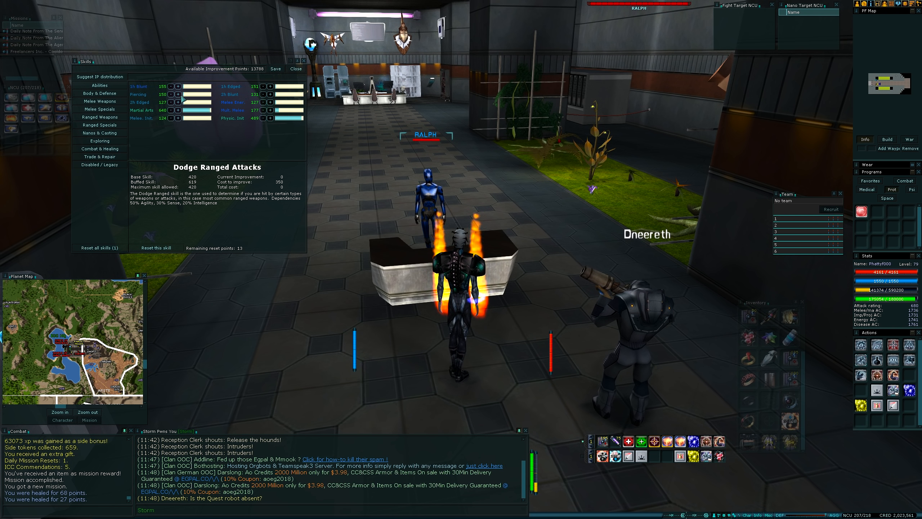
pyautogui.click(187, 110)
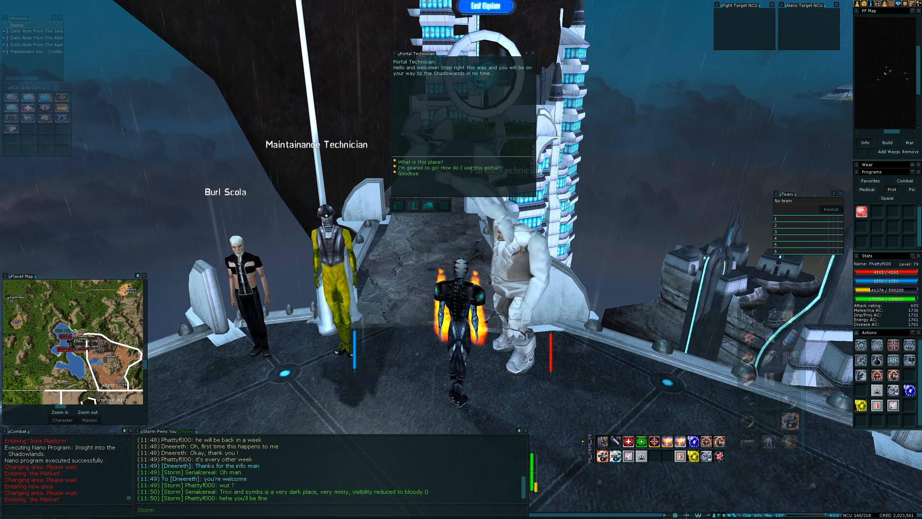
# - Ask the Portal Technician how the portal works and agree to his deal
pyautogui.click(452, 168)
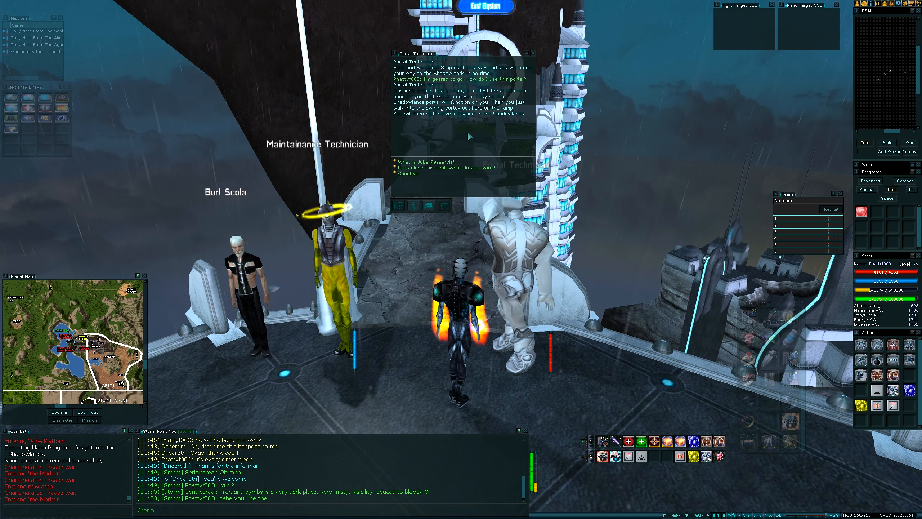
pyautogui.click(448, 167)
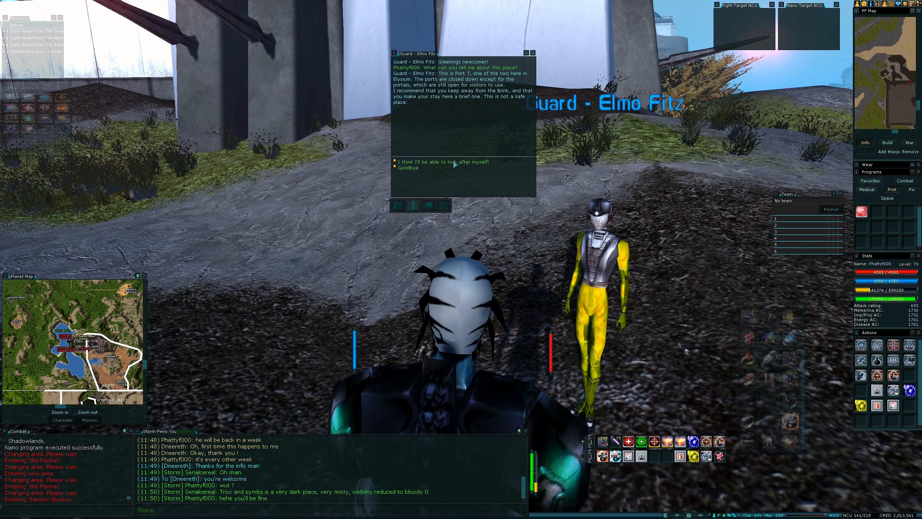
# - Assure Guard Elmo Fitz you can look after yourself, hear his challenge, and say Goodbye
pyautogui.click(448, 162)
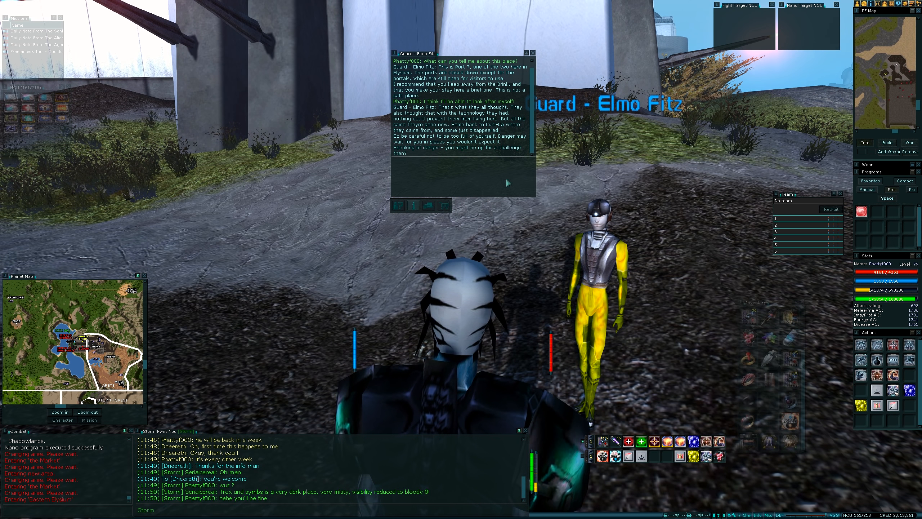
pyautogui.click(506, 183)
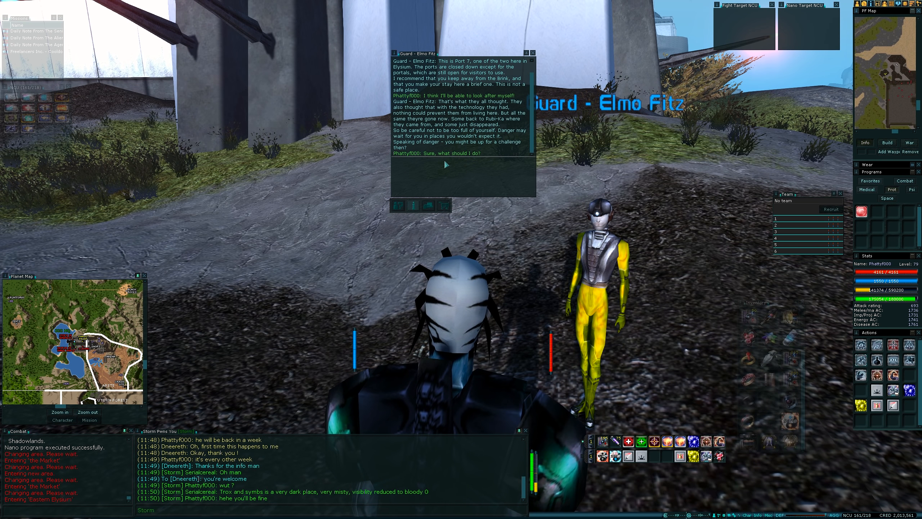
pyautogui.click(446, 165)
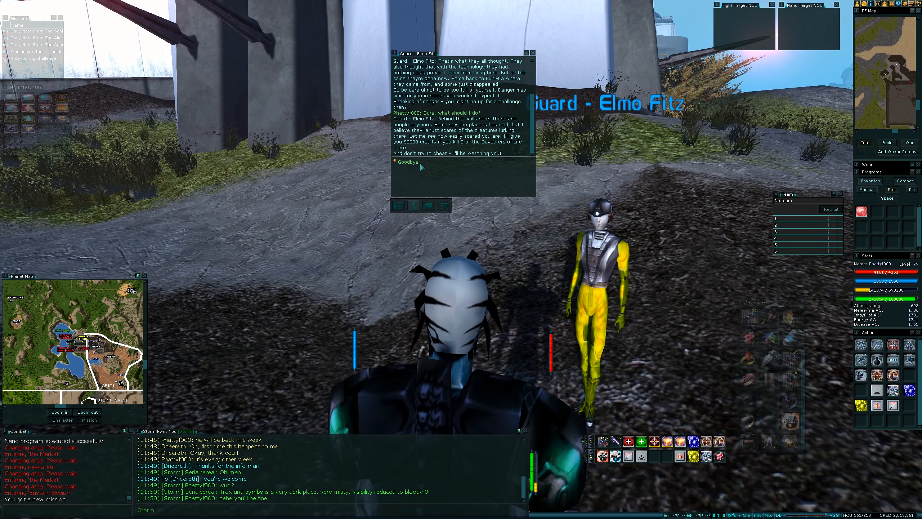
pyautogui.click(407, 163)
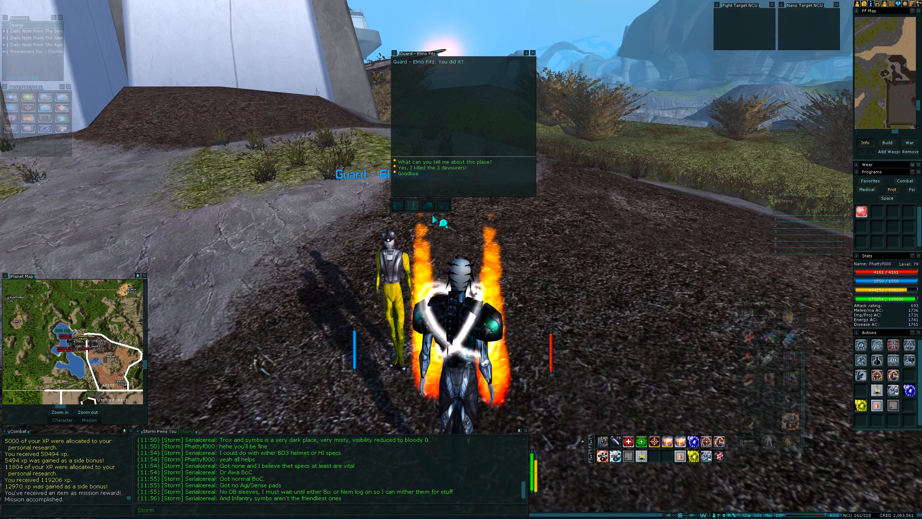
# - Report the three Devourer kills, accept the Melting Pot delivery, and say Goodbye
pyautogui.click(433, 167)
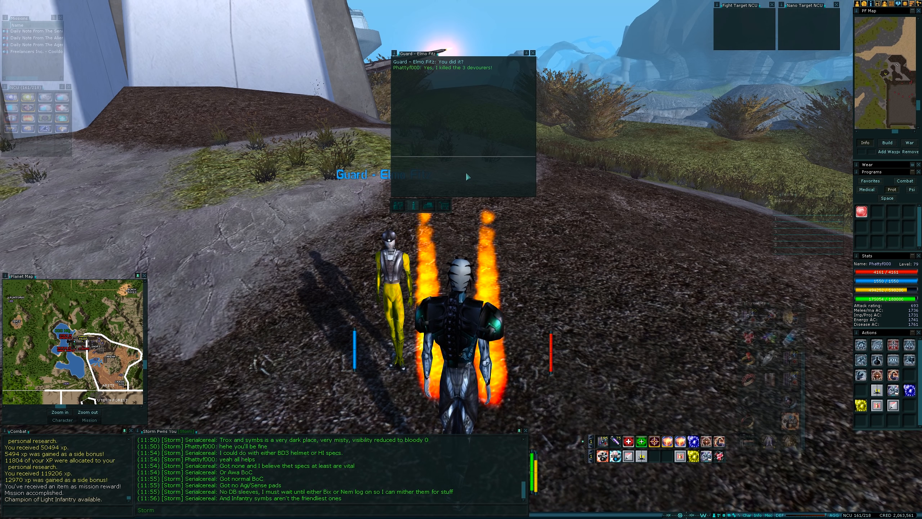
pyautogui.click(468, 178)
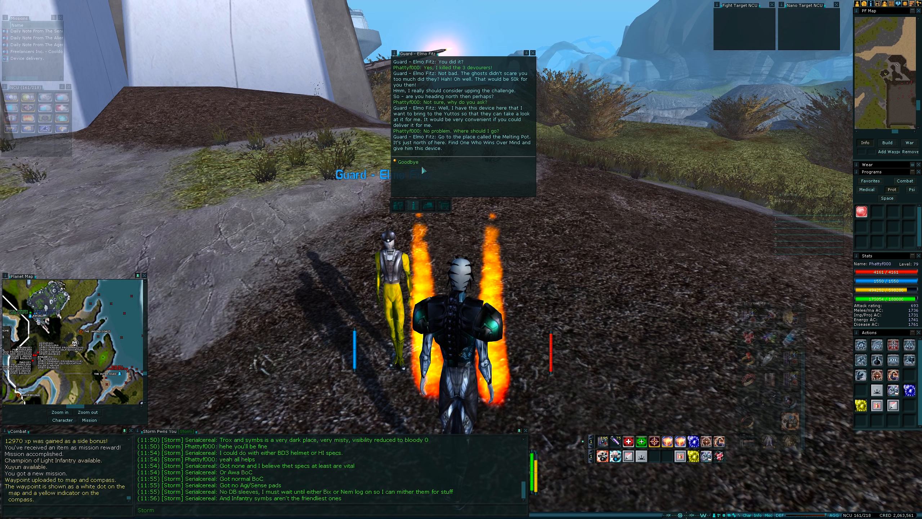
pyautogui.click(406, 162)
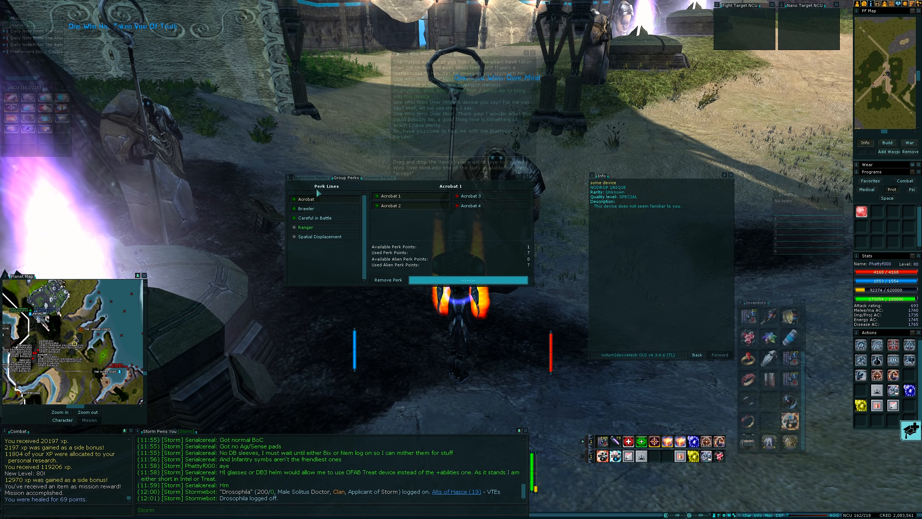
# - Browse the Careful in Battle, Brawler, Xuyun and general perk lines, then close the Perks window
pyautogui.click(311, 218)
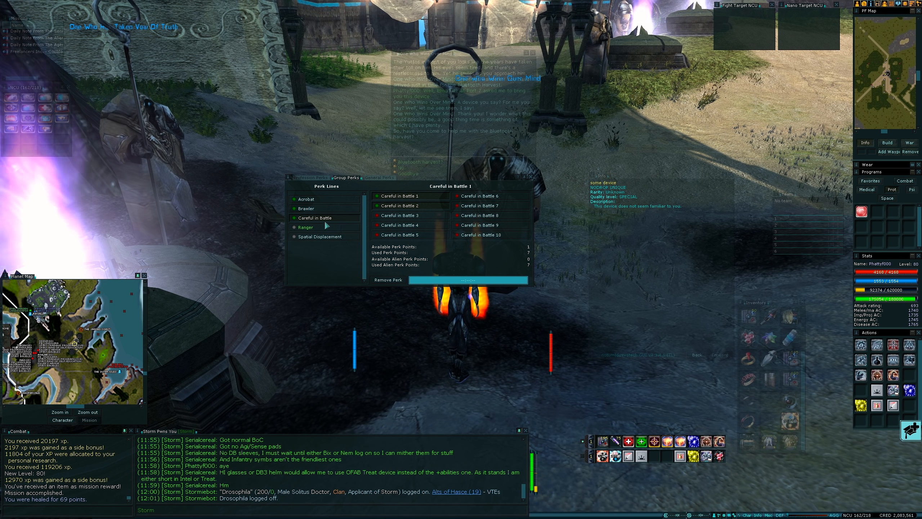
pyautogui.click(306, 208)
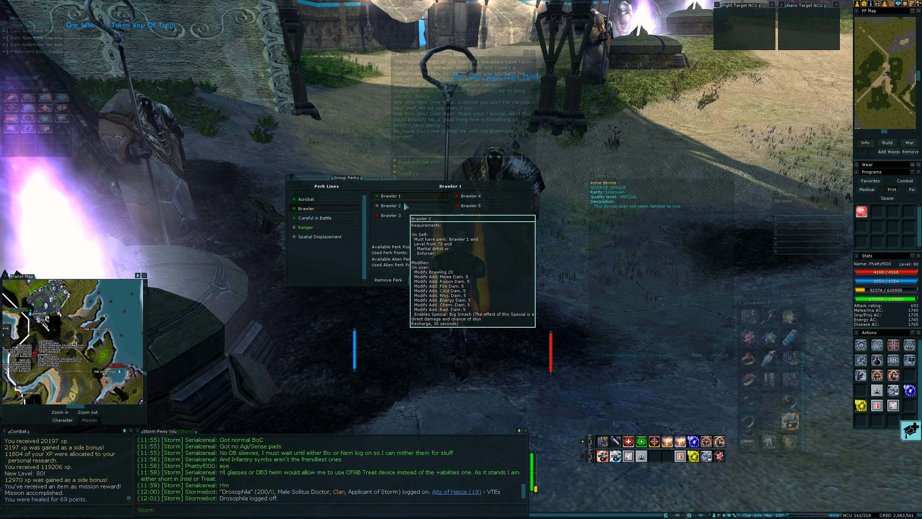
pyautogui.click(305, 199)
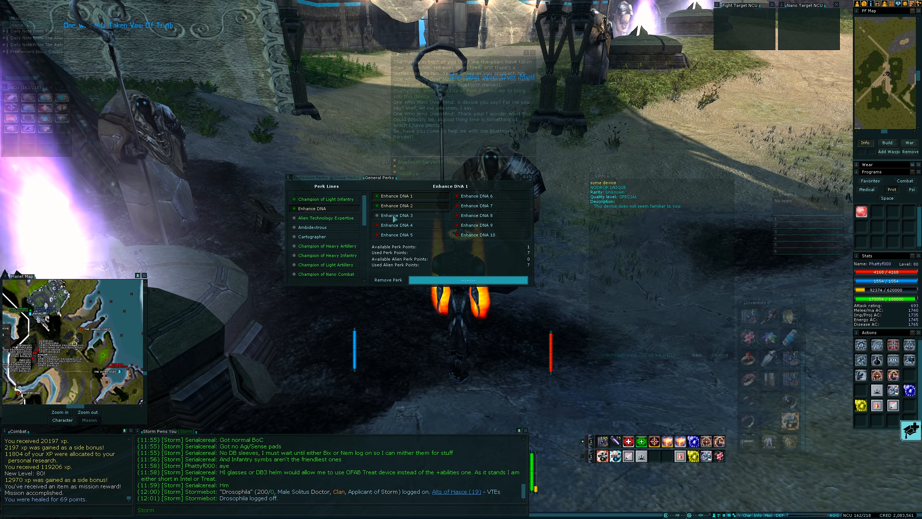
pyautogui.moveTo(393, 215)
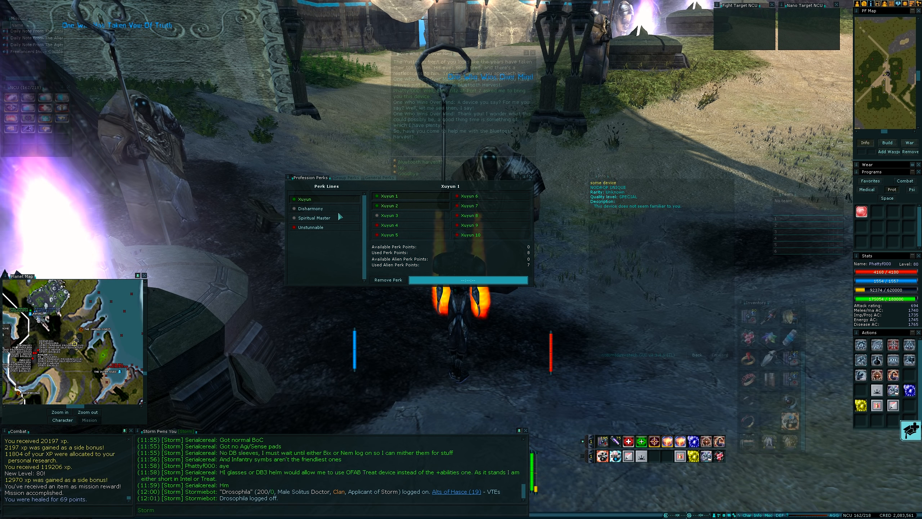
pyautogui.click(314, 217)
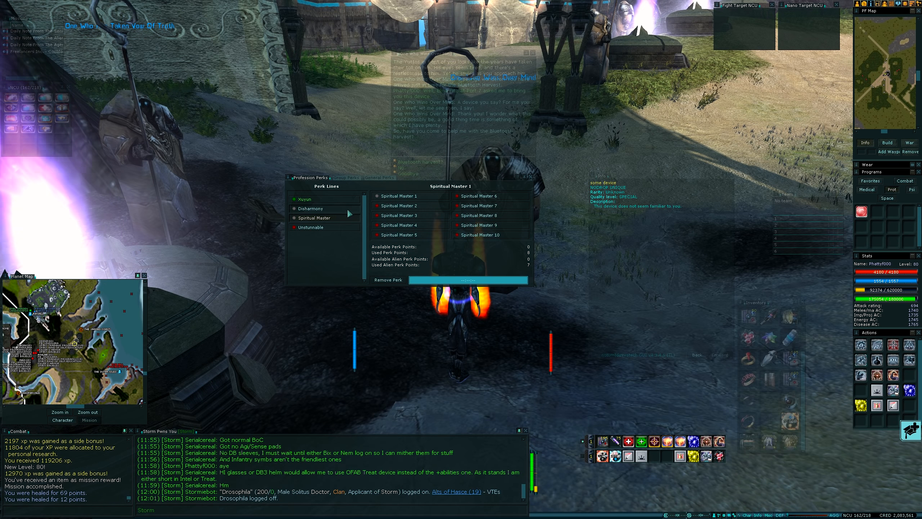
pyautogui.click(304, 199)
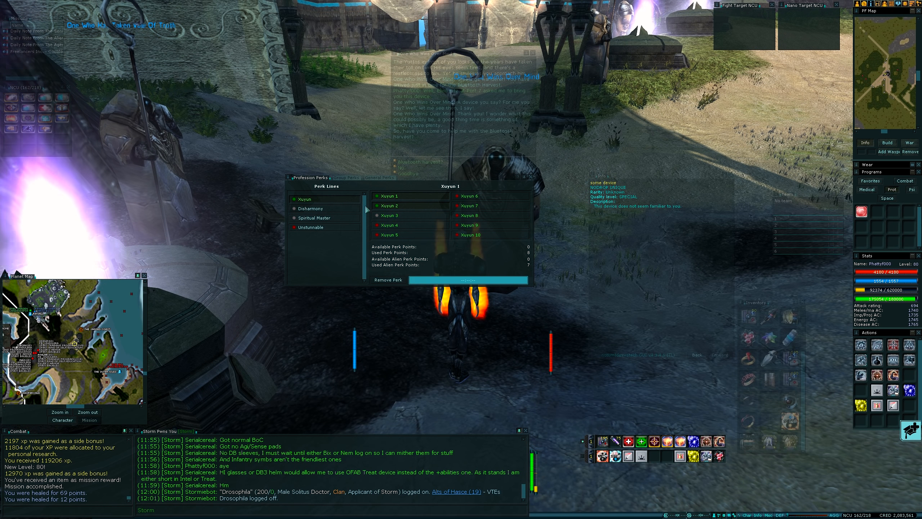
pyautogui.click(379, 178)
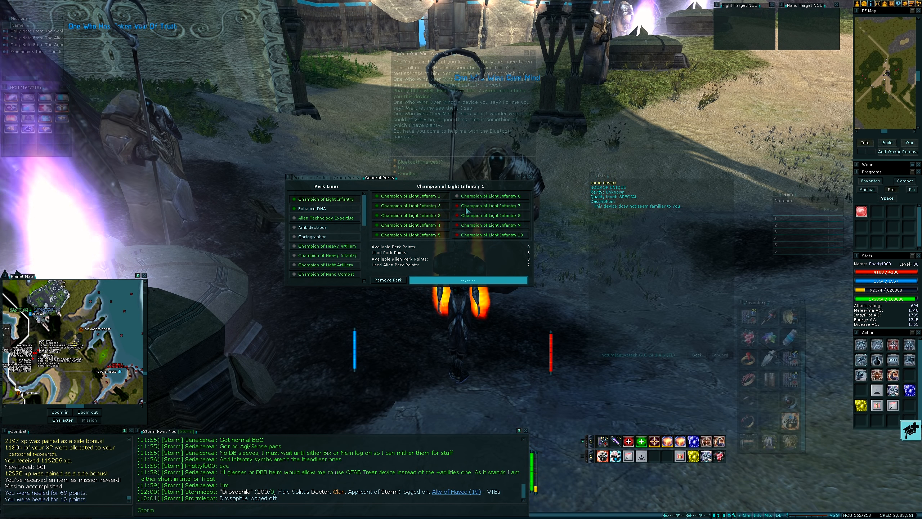
pyautogui.moveTo(476, 196)
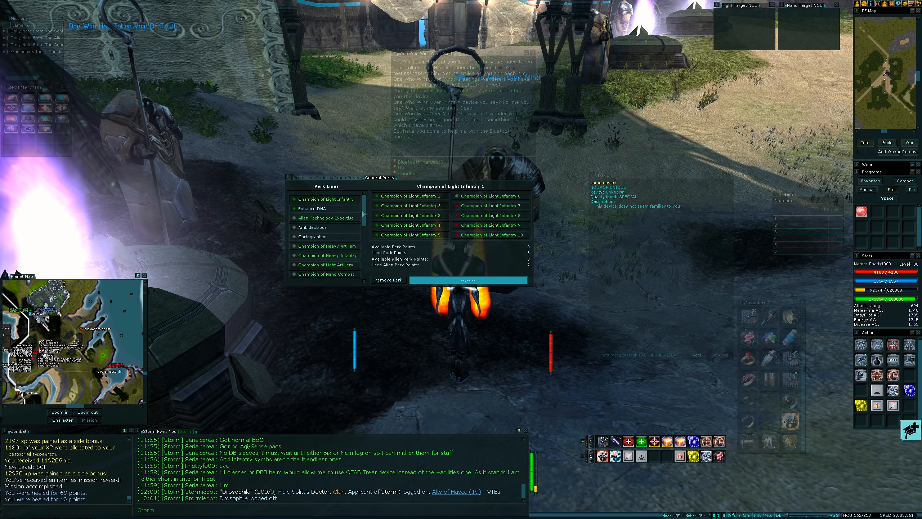
pyautogui.click(346, 176)
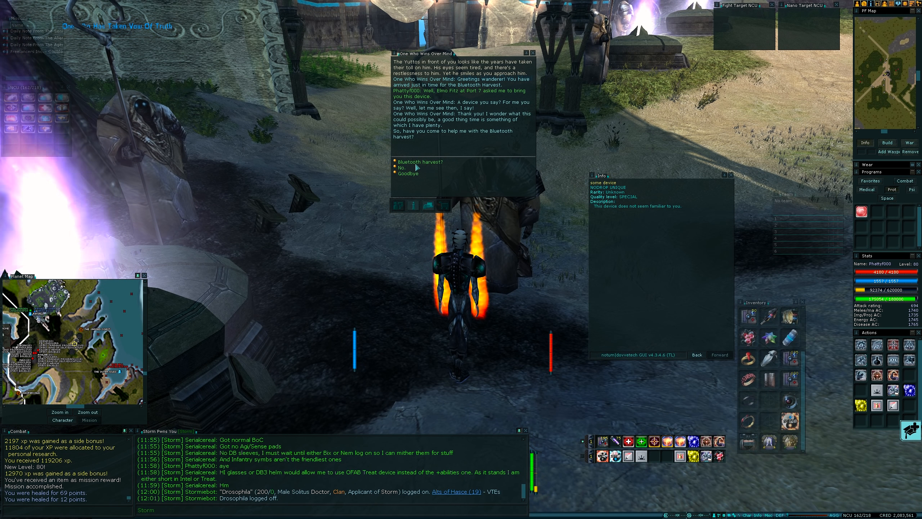
# - Agree to gather Bluetooth fungi and mixture ingredients for One Who Wins Over Mind, then say goodbye
pyautogui.click(416, 161)
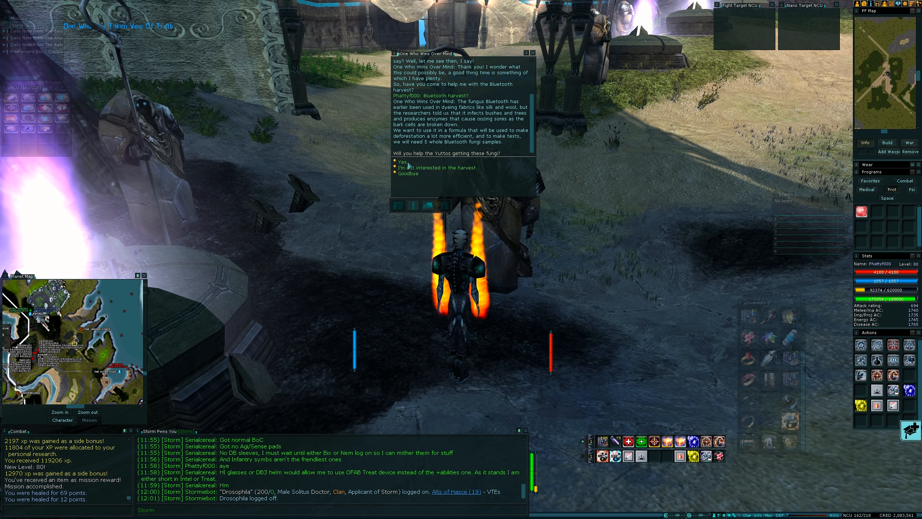
pyautogui.click(401, 161)
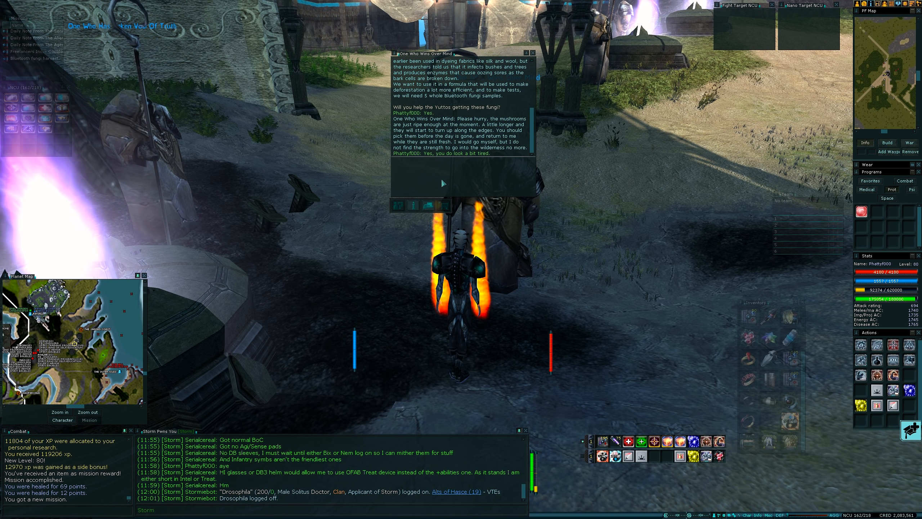
pyautogui.click(443, 184)
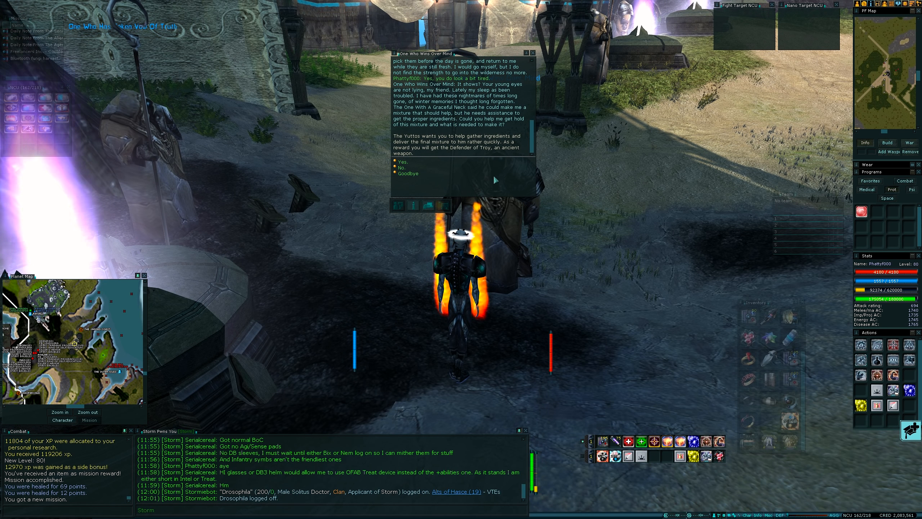
pyautogui.click(400, 161)
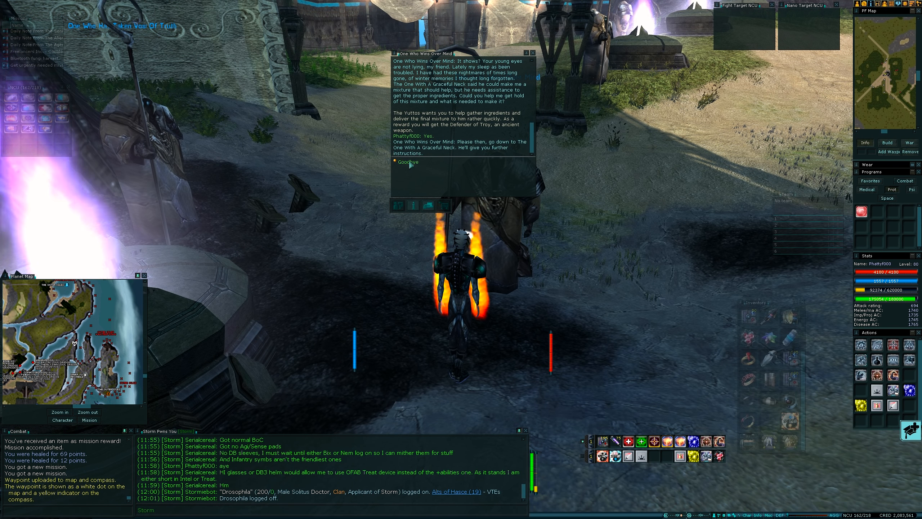
pyautogui.click(407, 161)
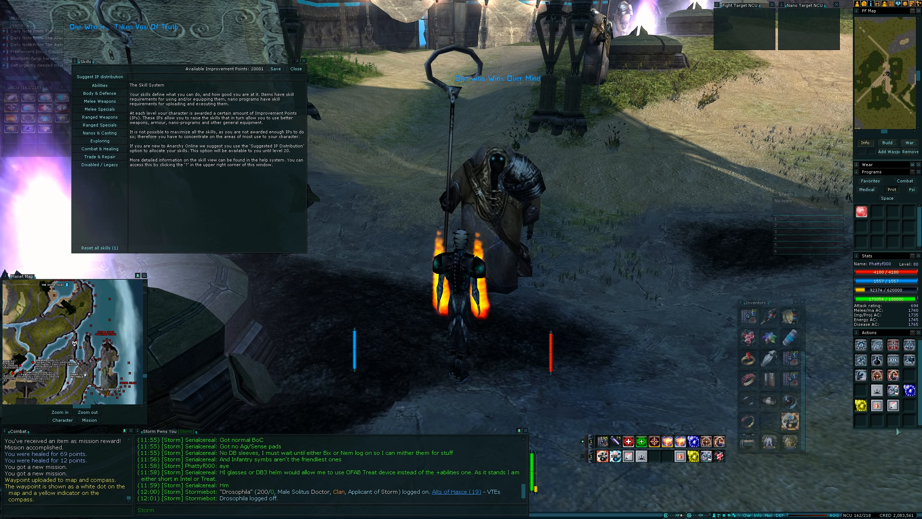
# - Raise Dodge-Rng under Body & Defense and Martial Arts under Melee Weapons
pyautogui.click(98, 86)
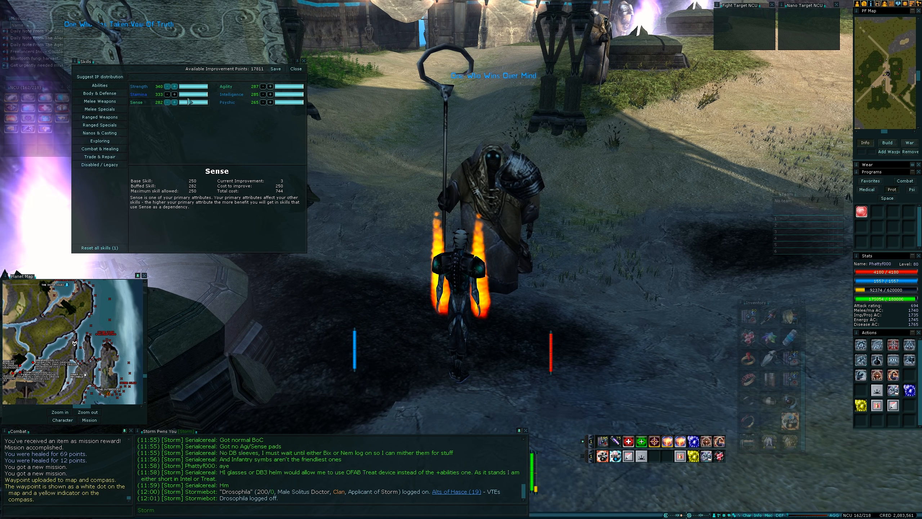
pyautogui.click(270, 86)
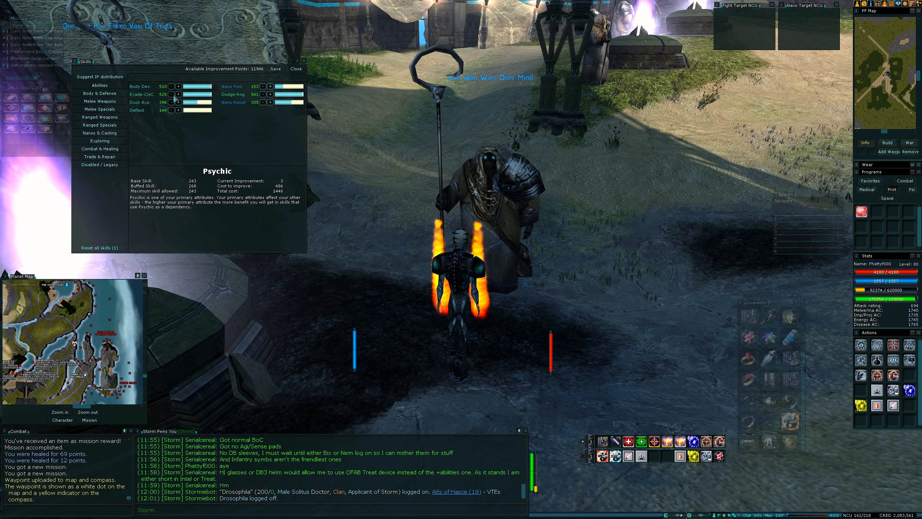
pyautogui.click(178, 94)
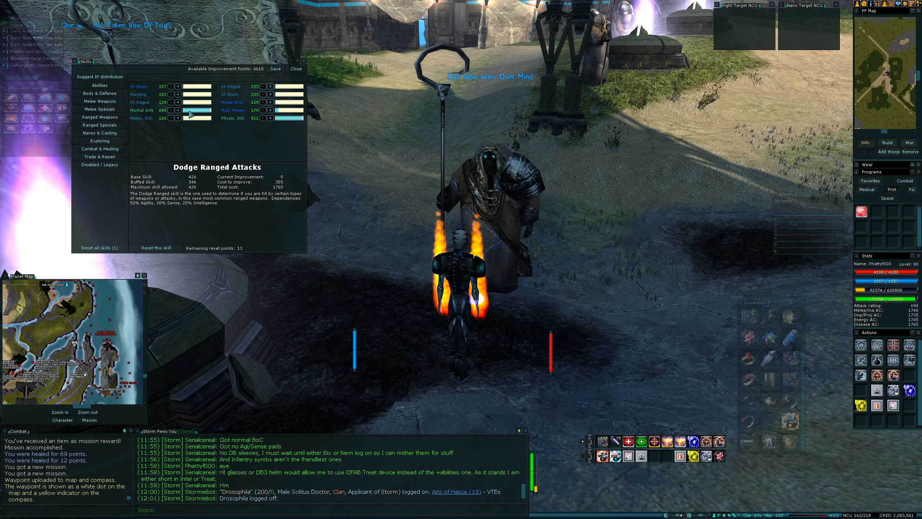
pyautogui.click(180, 110)
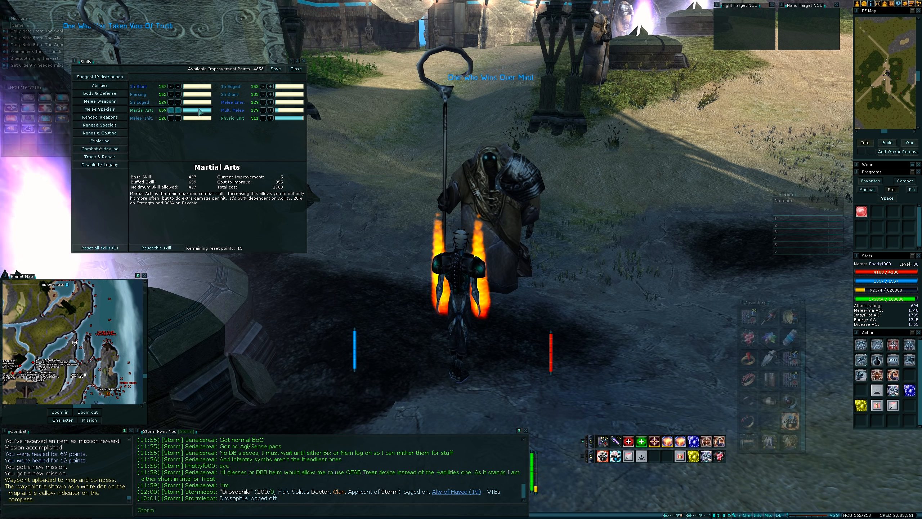